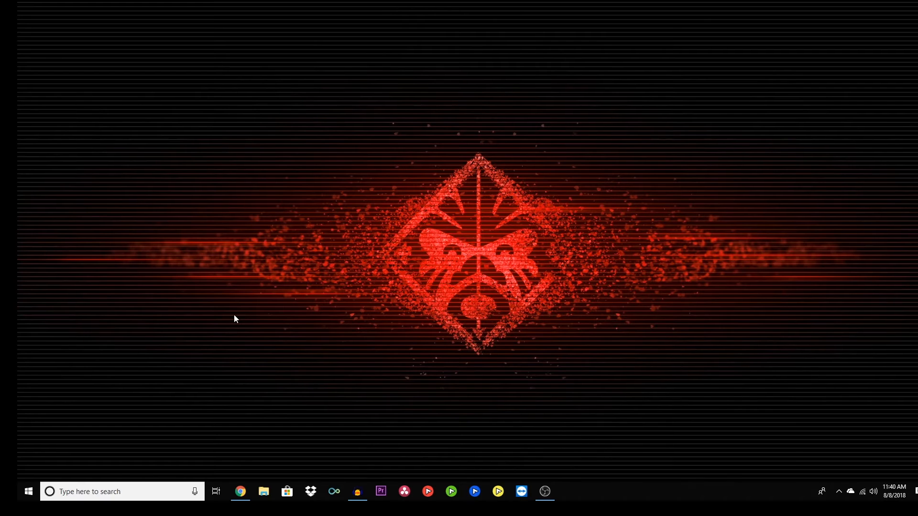
mouse_move(227, 462)
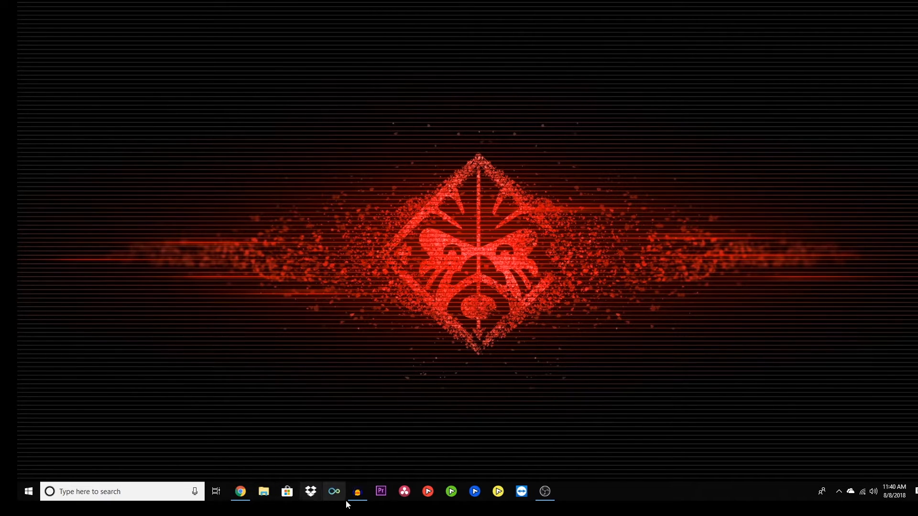
mouse_move(498, 492)
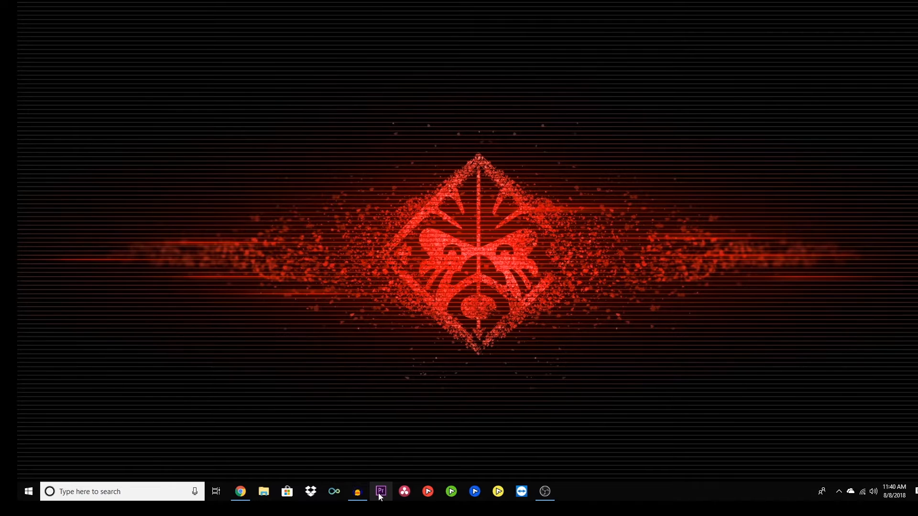
mouse_move(404, 492)
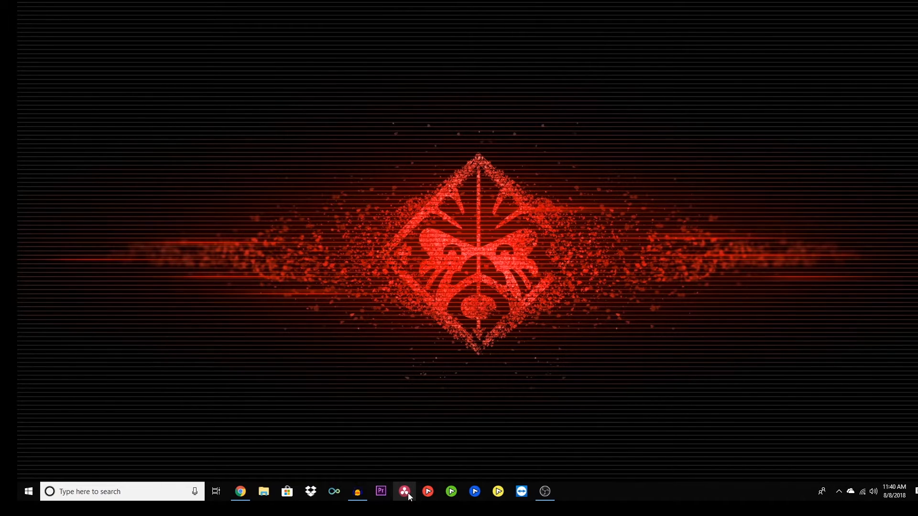
mouse_move(404, 491)
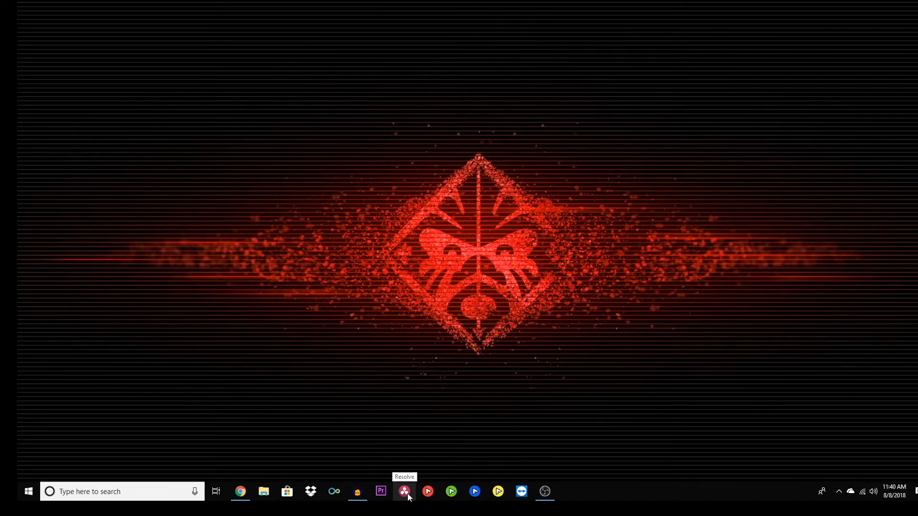
mouse_move(428, 491)
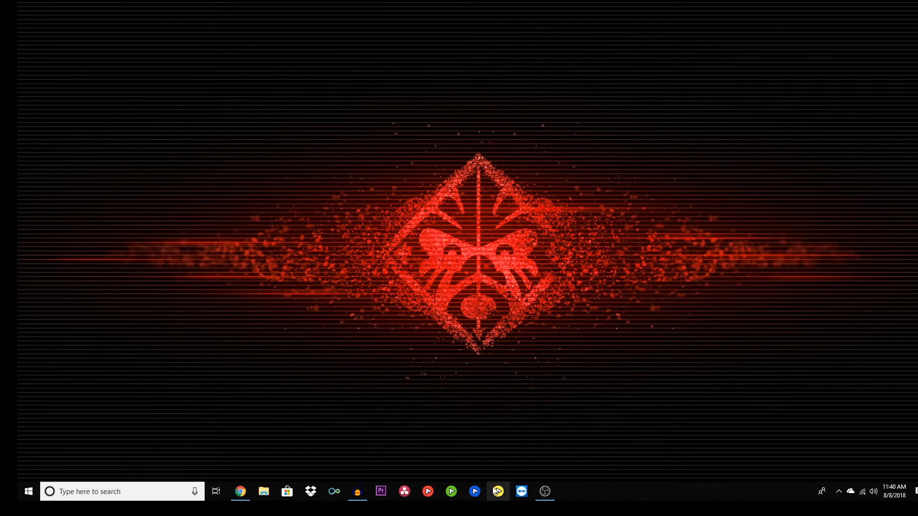
mouse_move(498, 491)
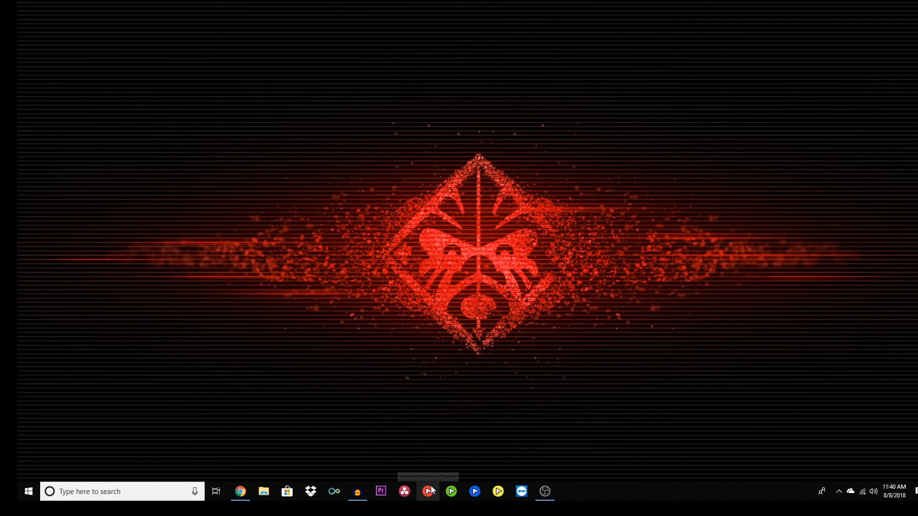
Launch Animation Now from the taskbar so the server starts and the playground stage loads.
click(428, 491)
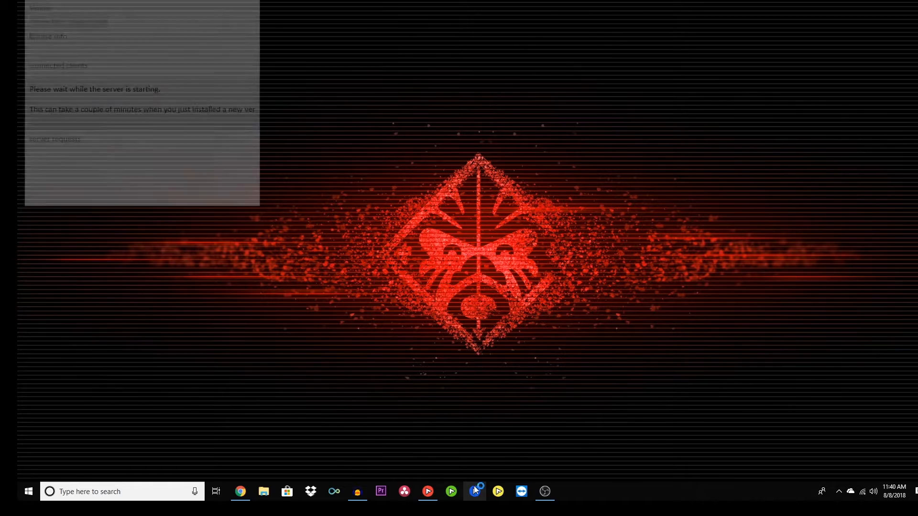
click(427, 492)
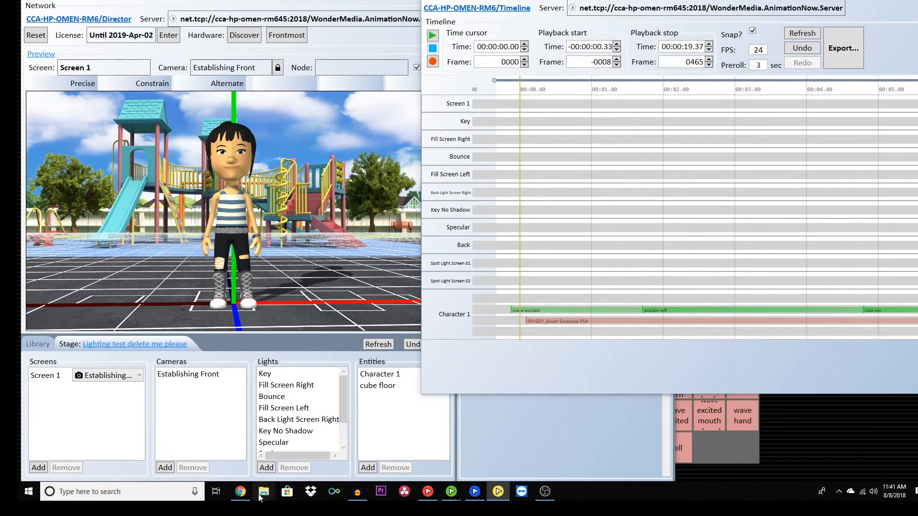
Open File Explorer, dismiss the new-item context menu, and enter the Luke Holm folder.
click(264, 492)
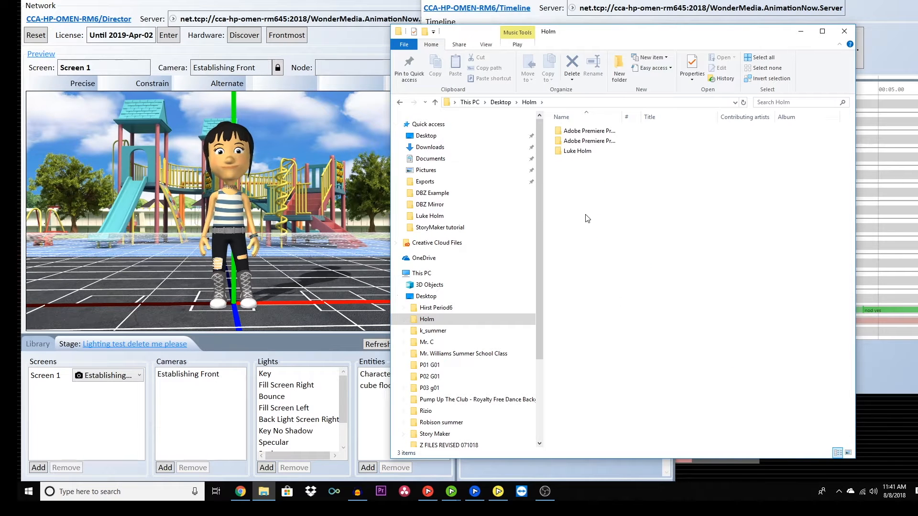
right_click(587, 218)
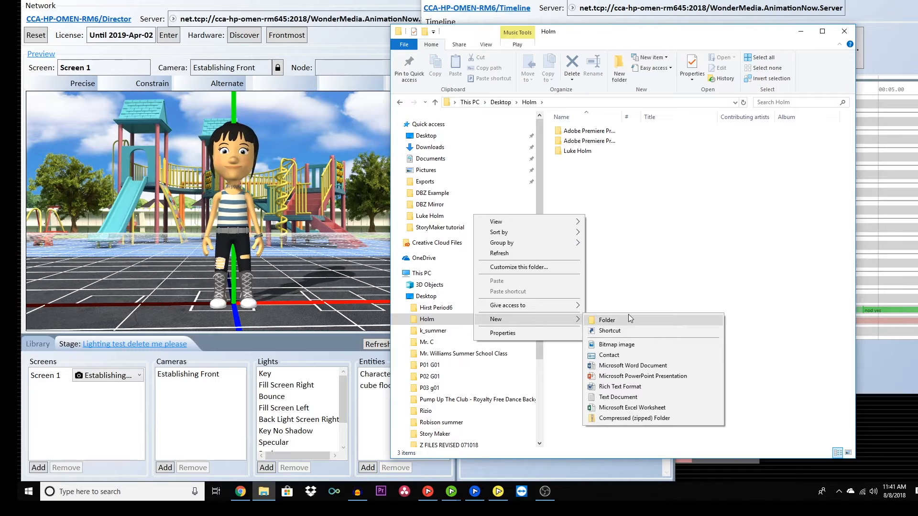
click(607, 320)
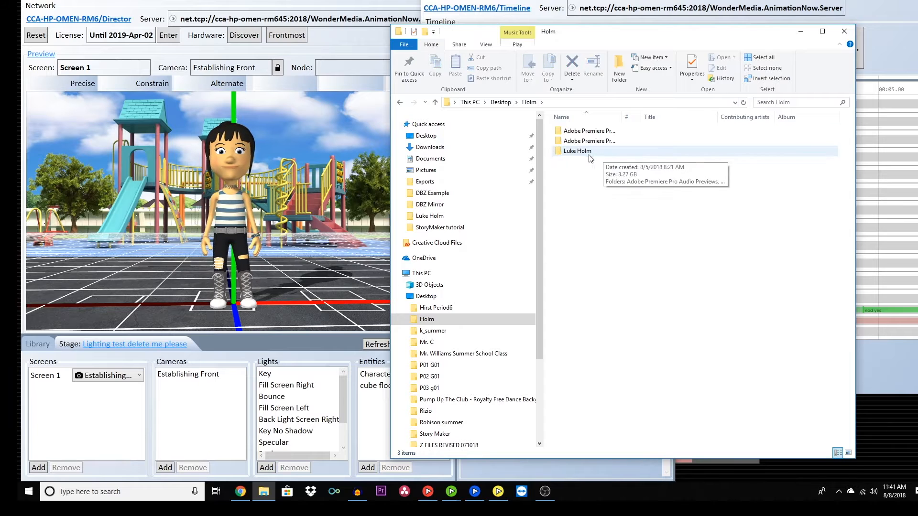
double_click(577, 151)
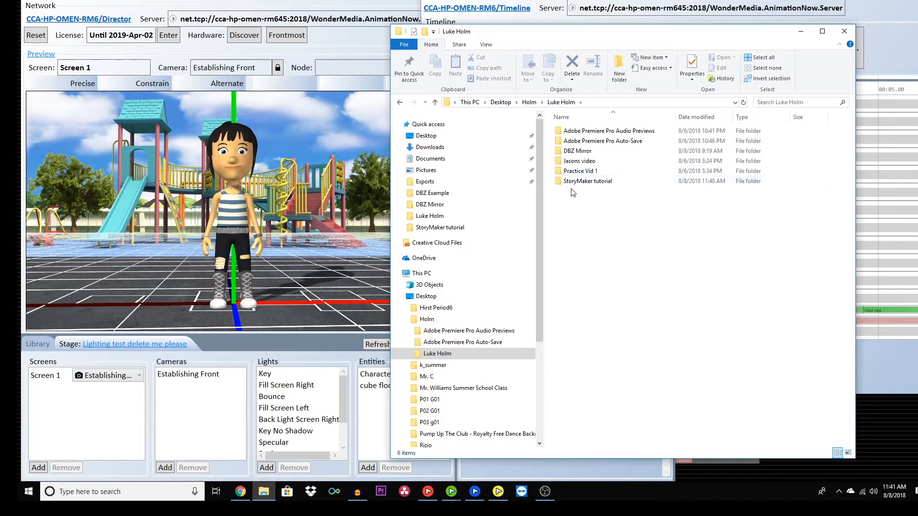
double_click(578, 151)
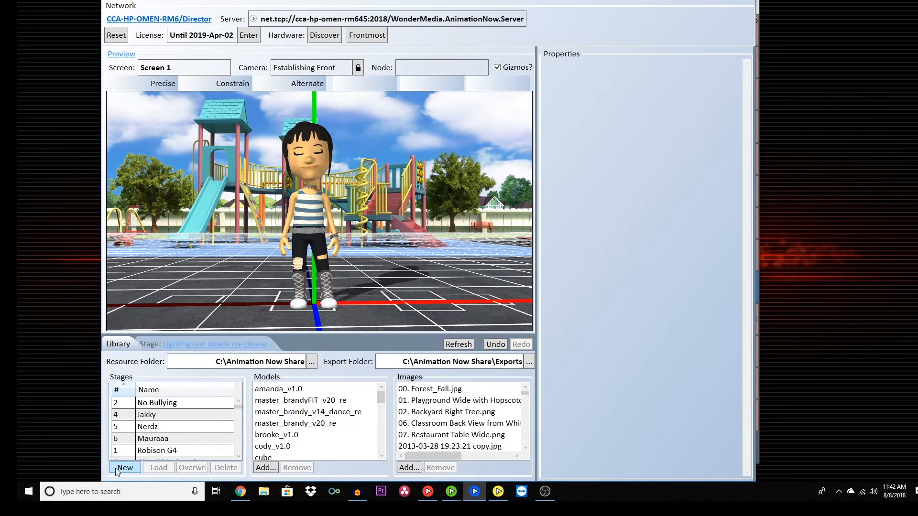
Create a new stage from the Stages library, confirm it, and name it 'Tutorial'.
click(124, 468)
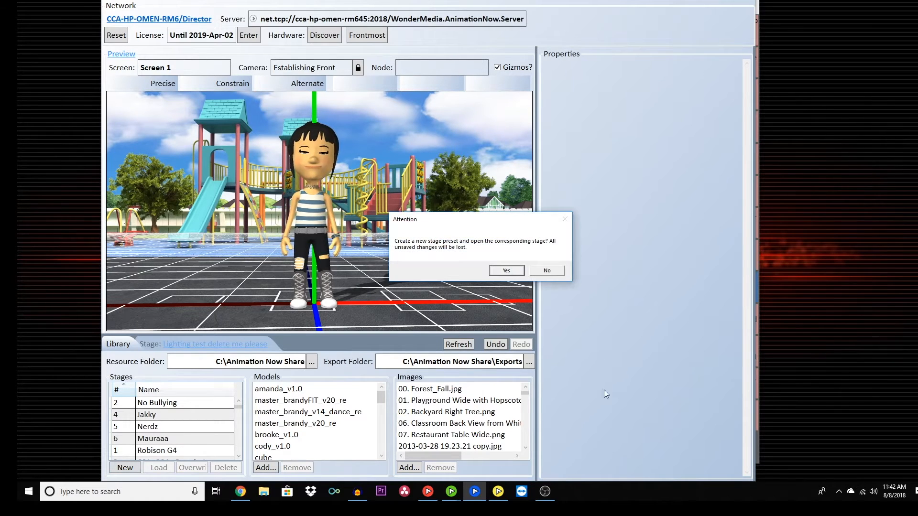
click(506, 271)
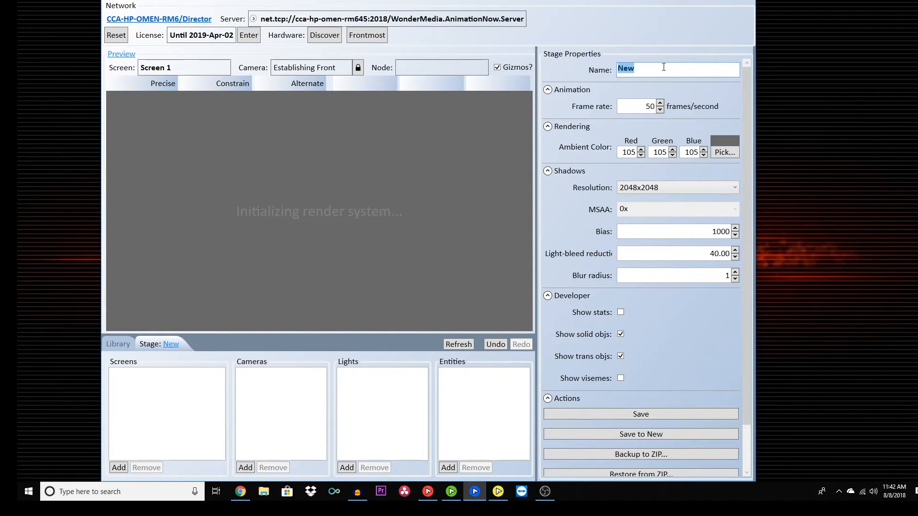
text(Tutorial)
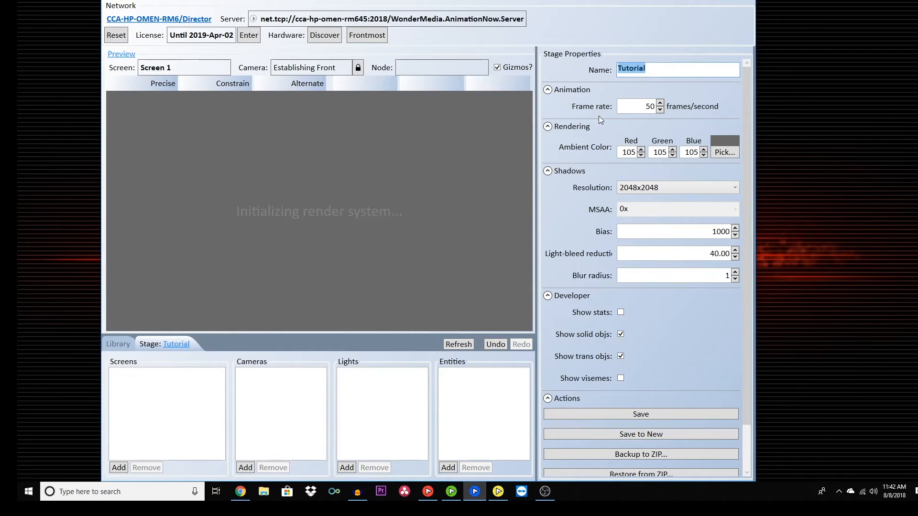
mouse_move(582, 180)
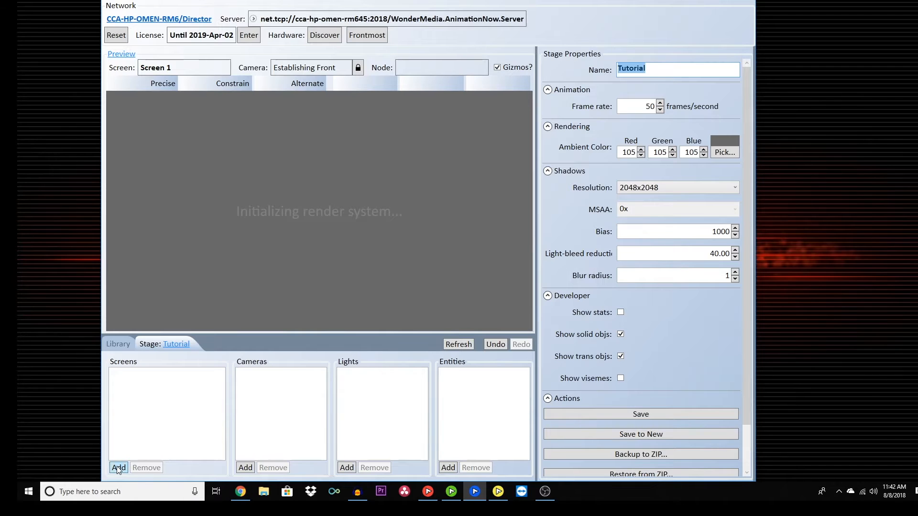
Add Screen 1 with Timeline enabled, rendered by the local client and targeting NDI.
click(118, 467)
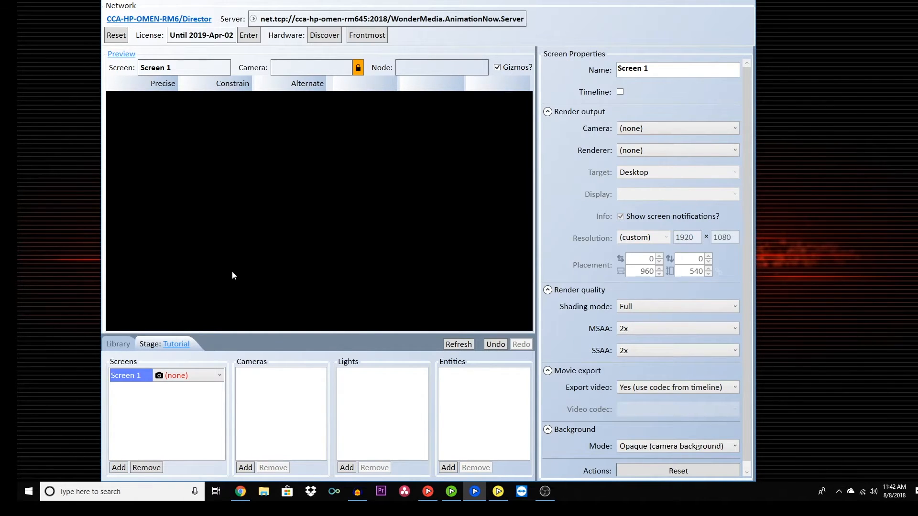
mouse_move(563, 162)
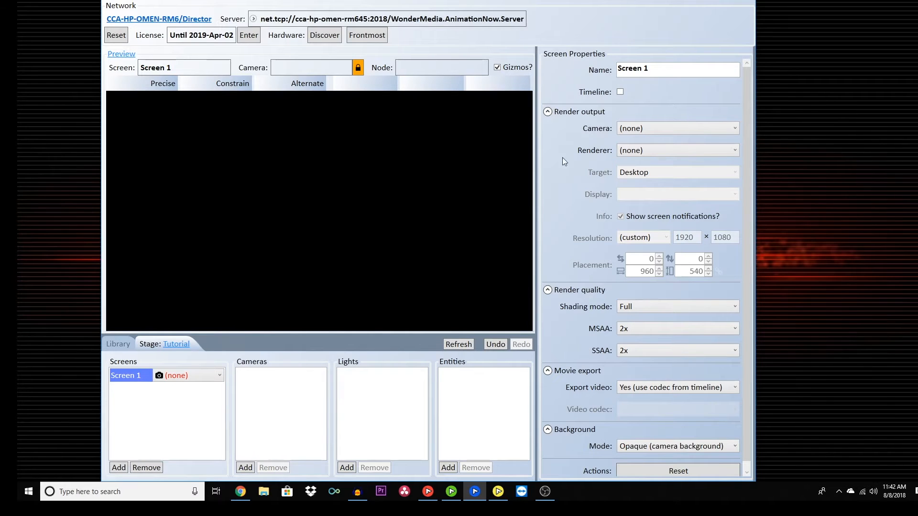
click(620, 92)
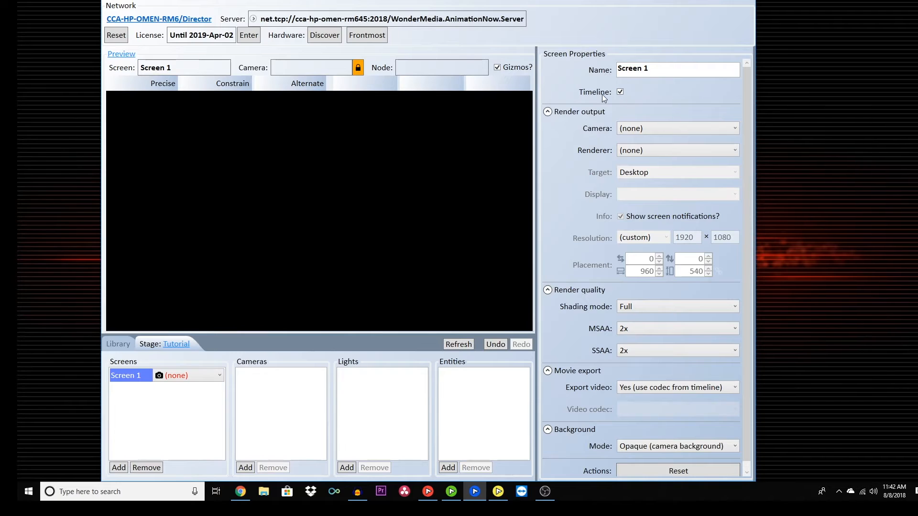
mouse_move(609, 94)
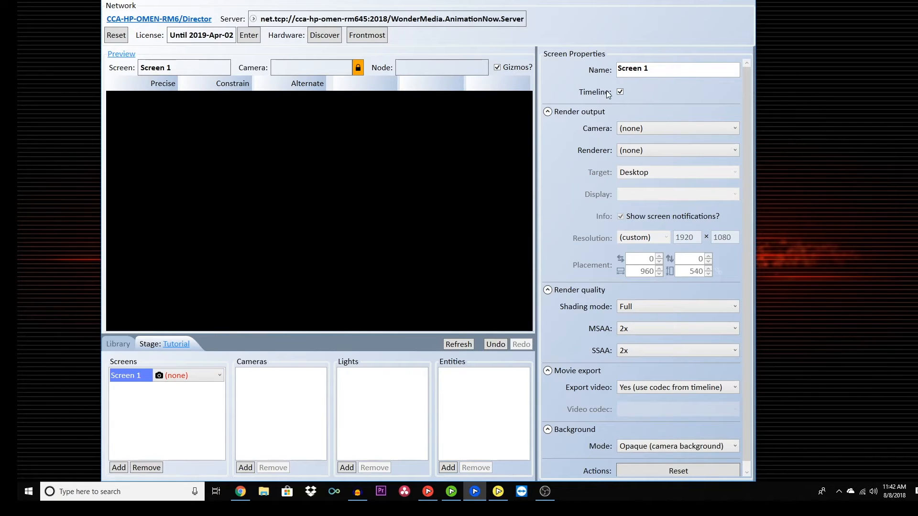
mouse_move(641, 124)
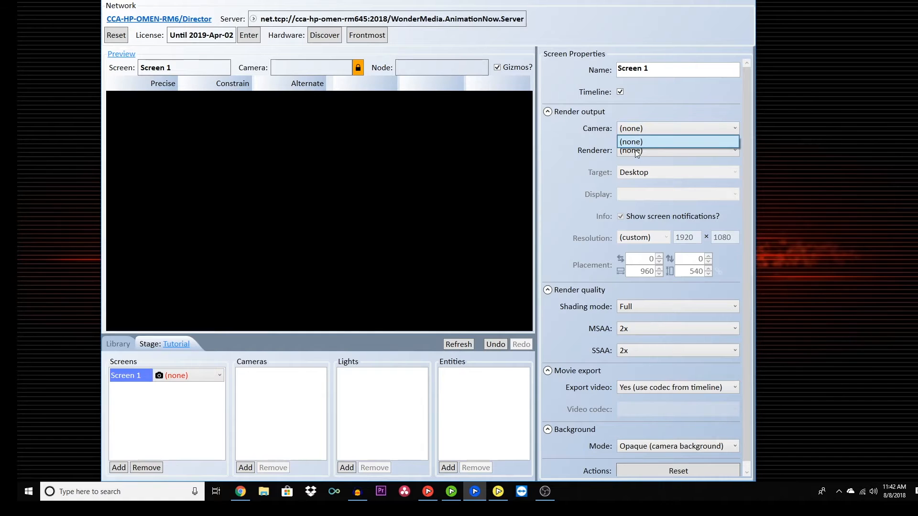
click(664, 150)
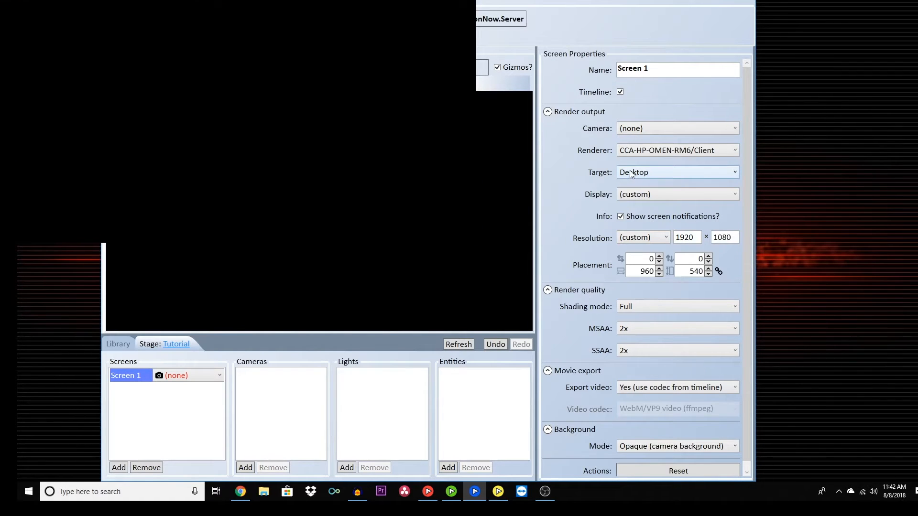
click(676, 172)
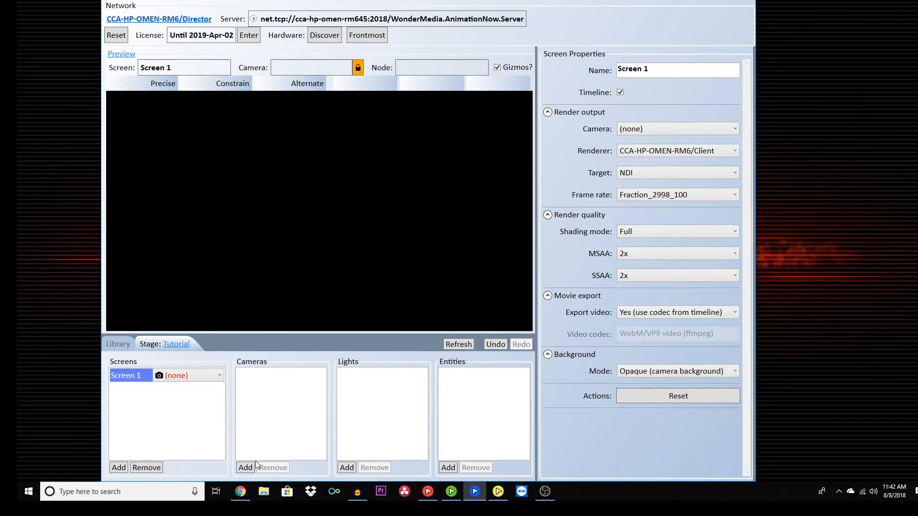
Add Camera 1 to the stage, included in the timeline, with a green background.
click(244, 467)
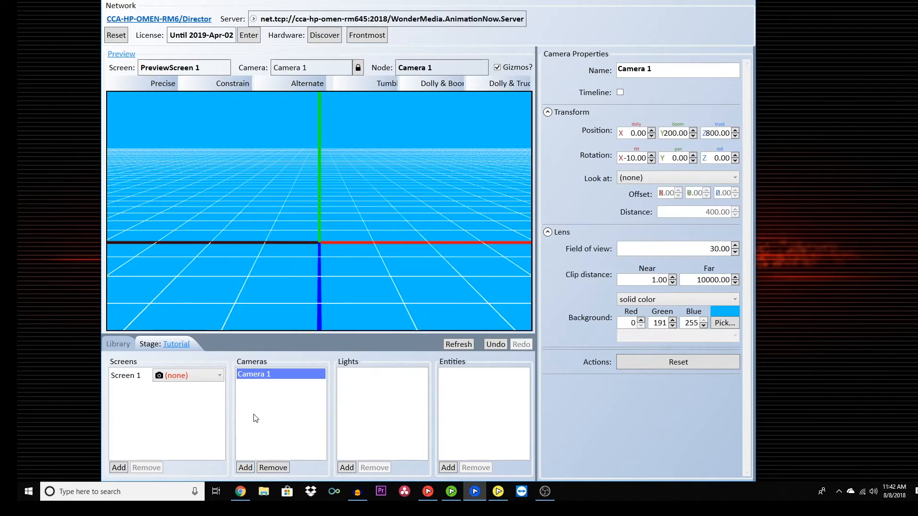
mouse_move(595, 105)
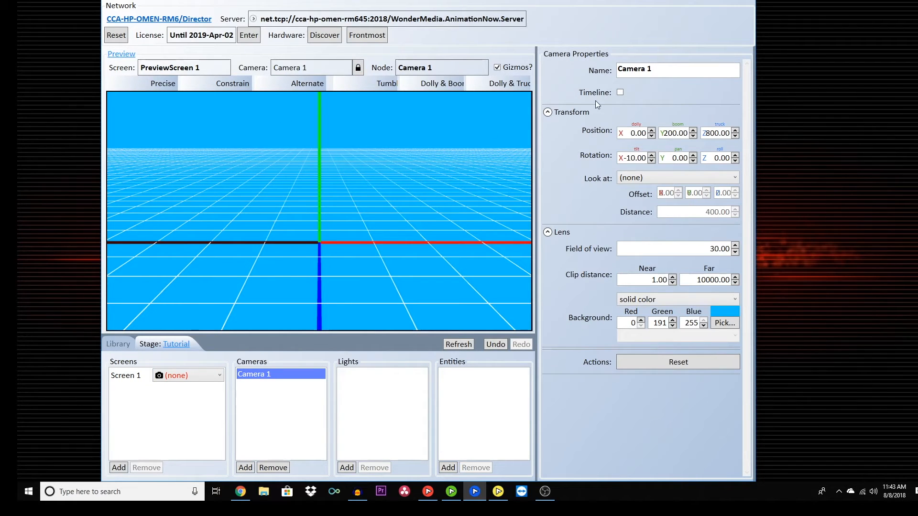
click(620, 91)
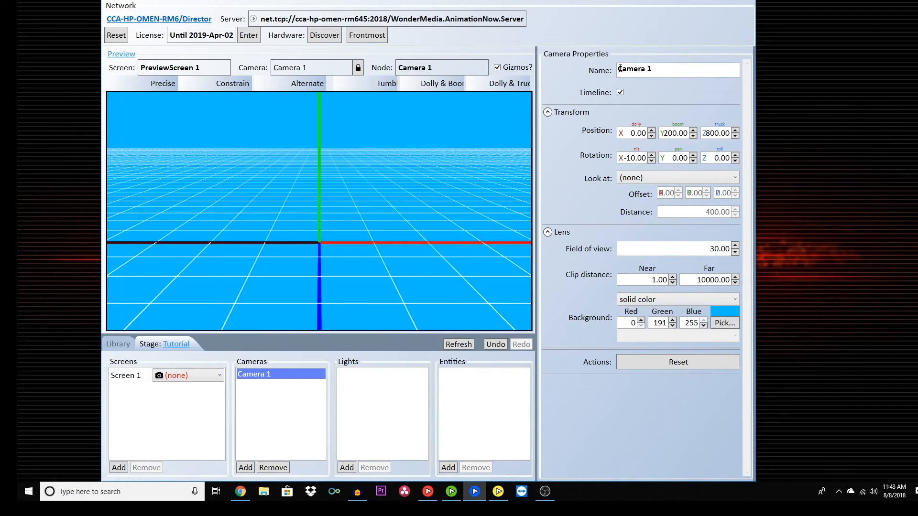
click(724, 323)
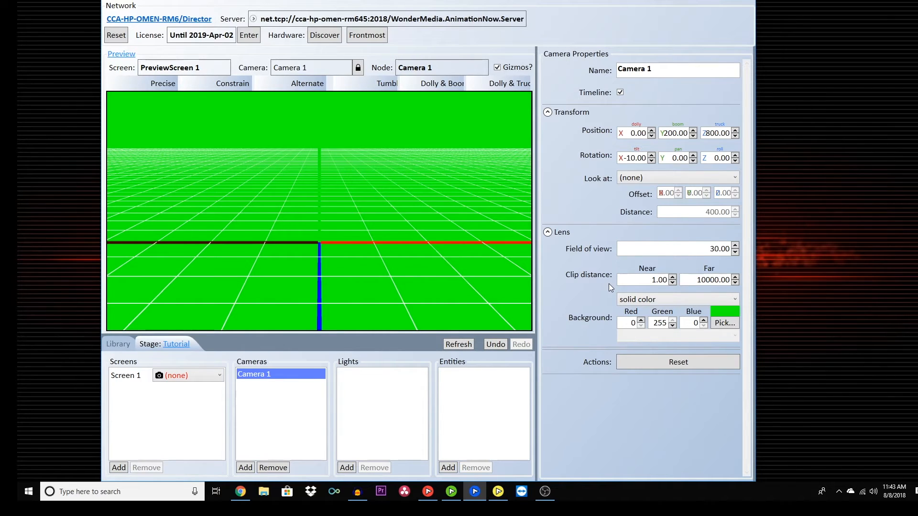
Set Camera 1's background image to alley green screen.png.
click(117, 344)
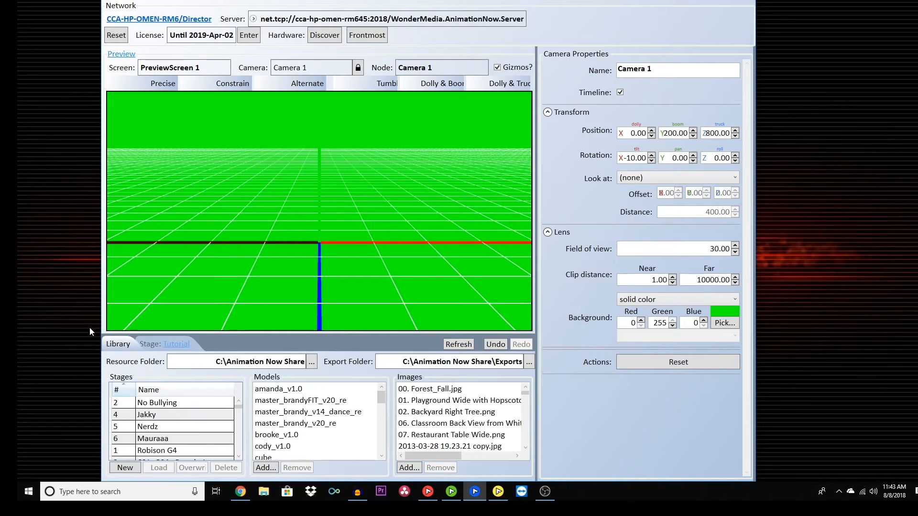
click(409, 467)
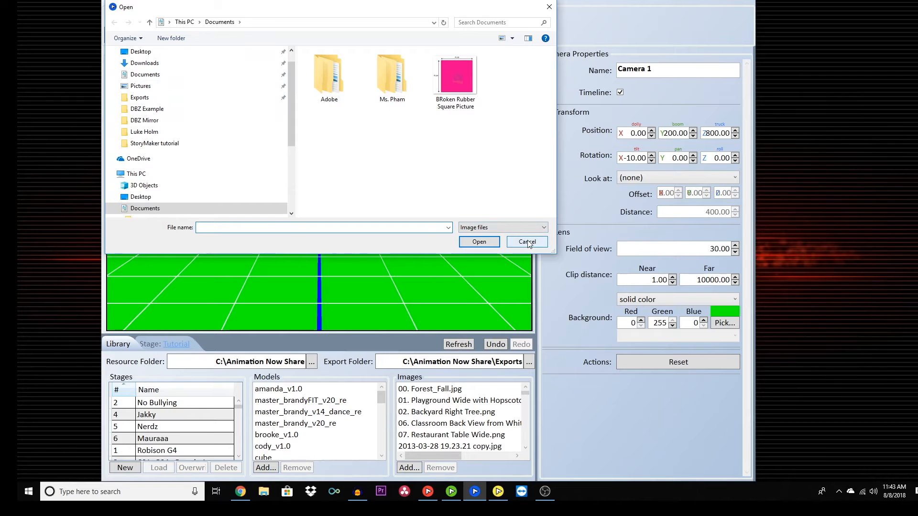
click(526, 242)
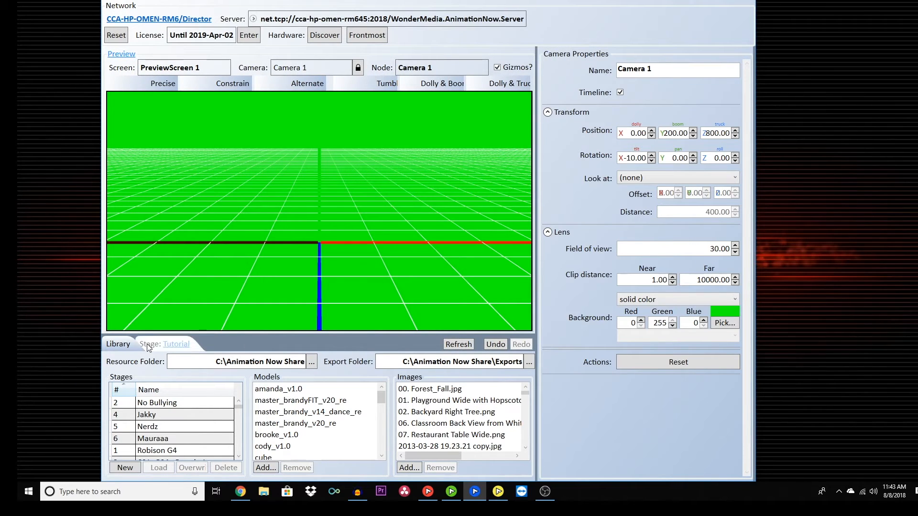
click(149, 344)
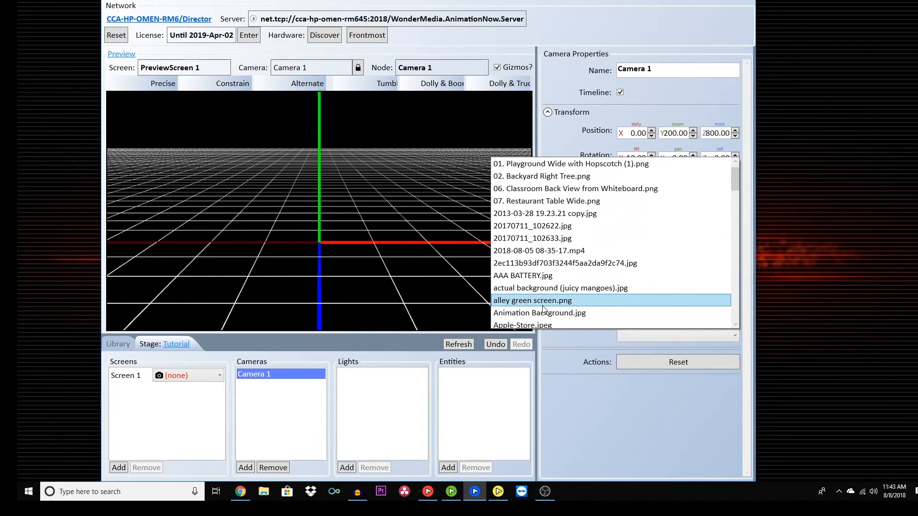
click(532, 300)
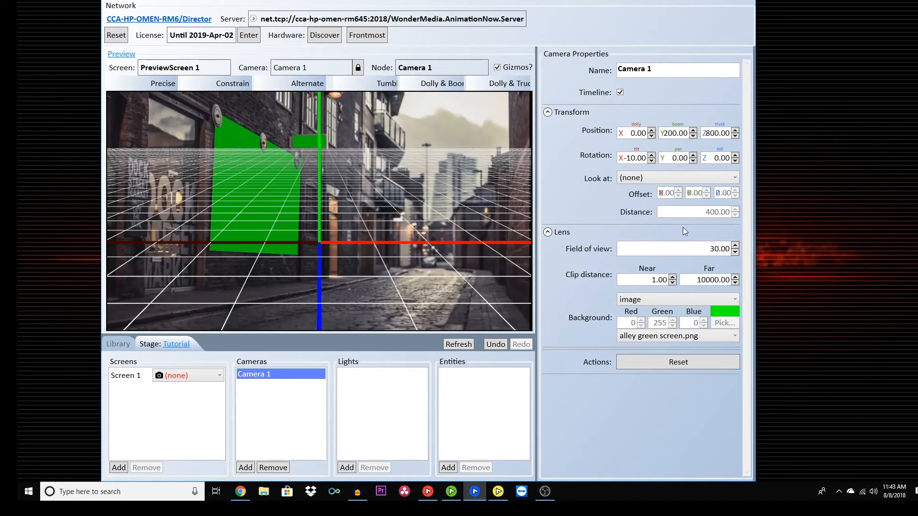
Turn off Gizmos and add Directional light 1 with its Type set to directional.
click(497, 68)
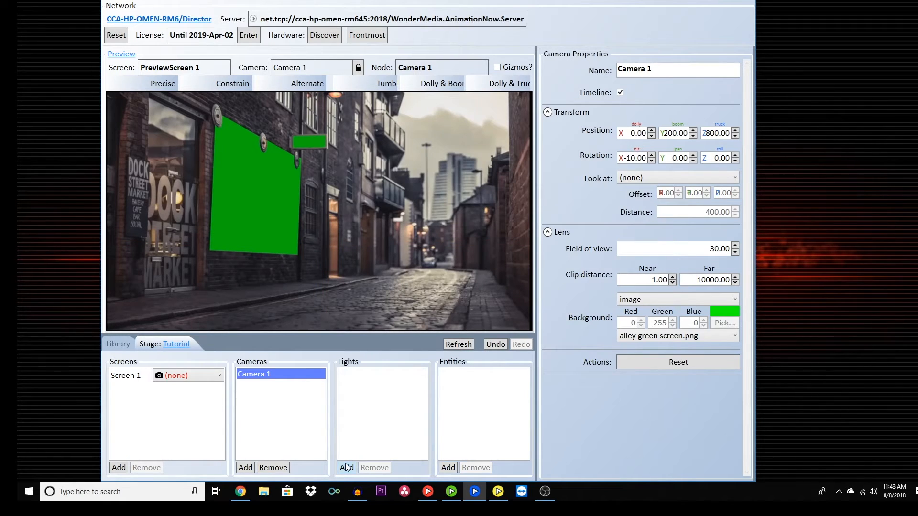
click(346, 467)
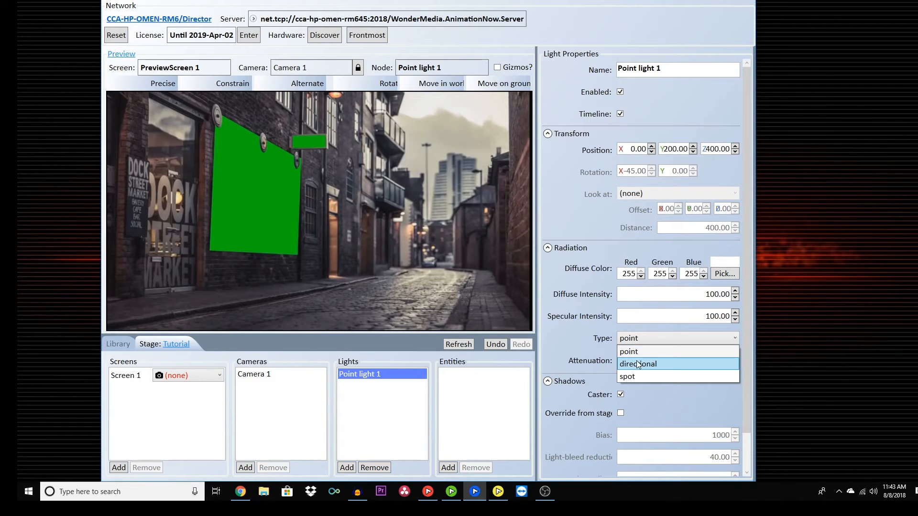
click(638, 365)
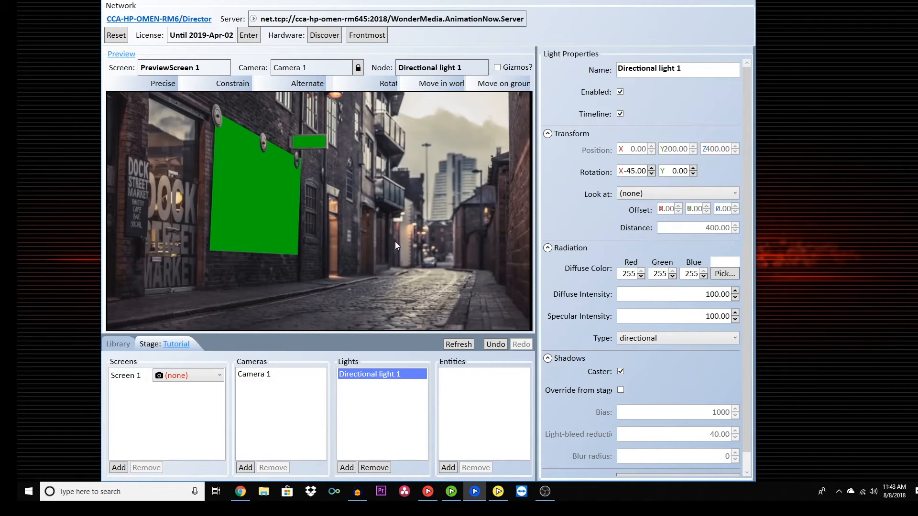
mouse_move(352, 242)
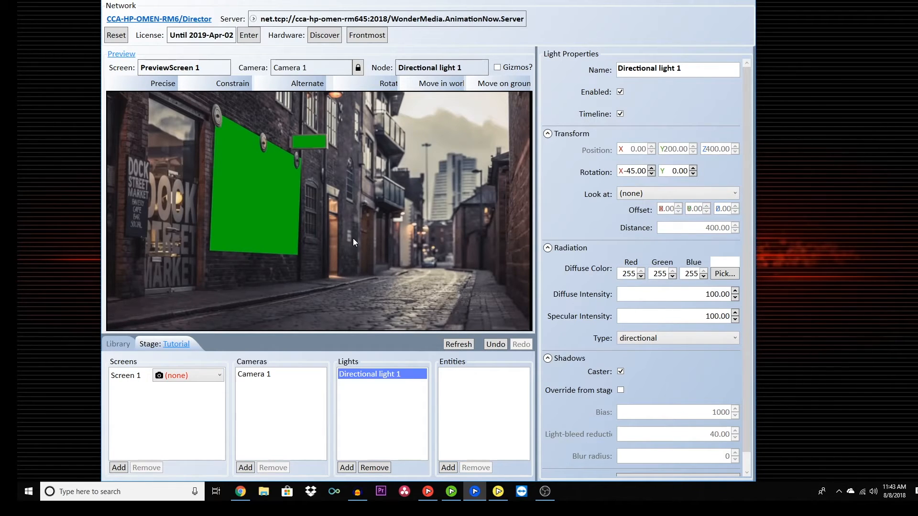
mouse_move(661, 108)
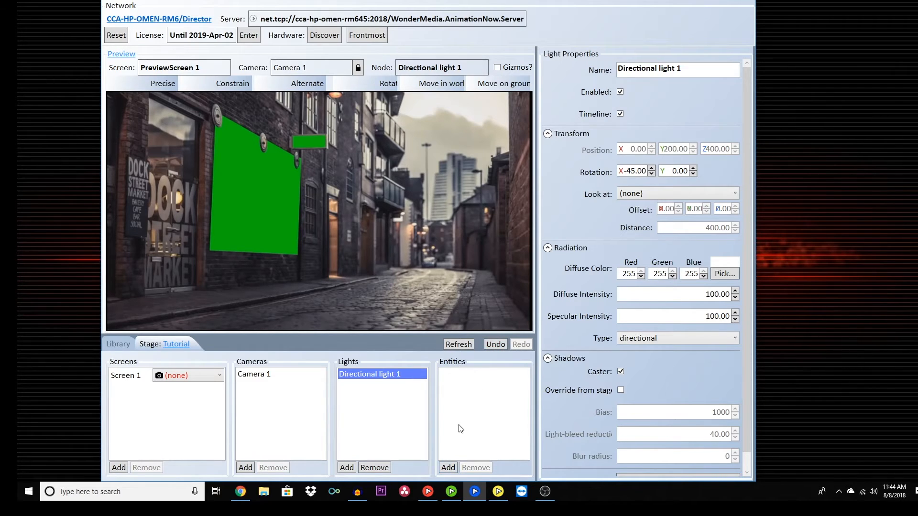
Add entity Object 1 with Timeline ticked and open its Model dropdown.
click(447, 467)
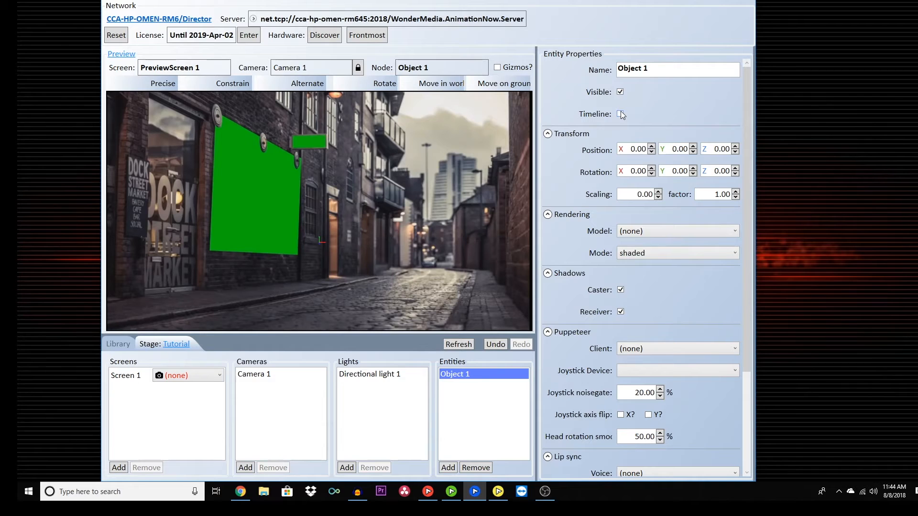
click(621, 114)
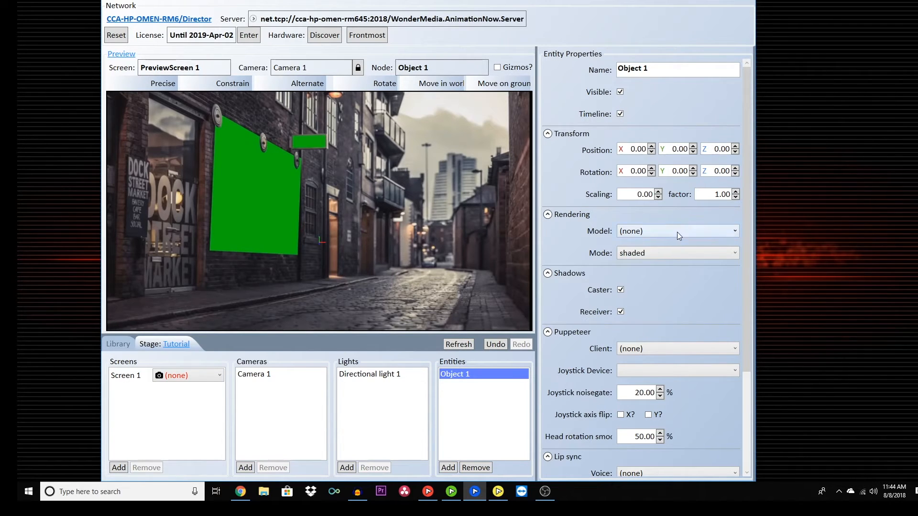
click(676, 230)
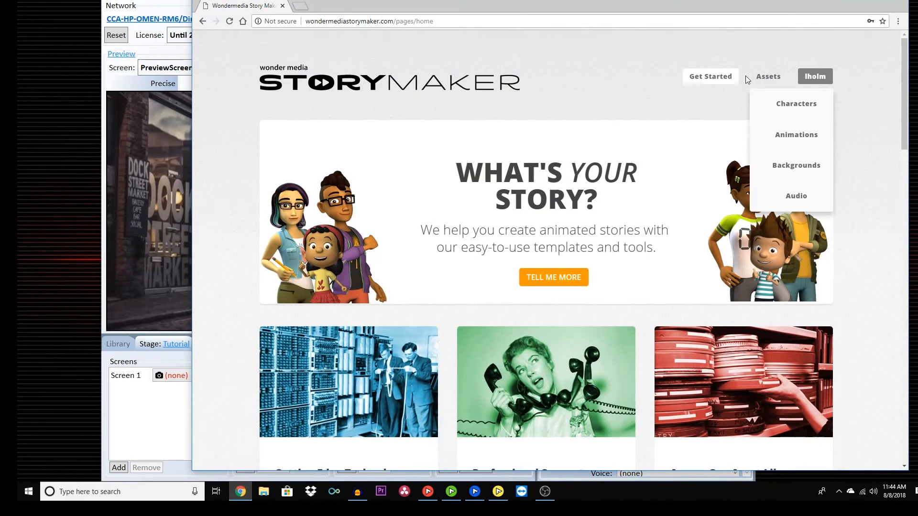
Browse StoryMaker's Assets > Characters page, then scroll through the Backgrounds gallery.
click(796, 104)
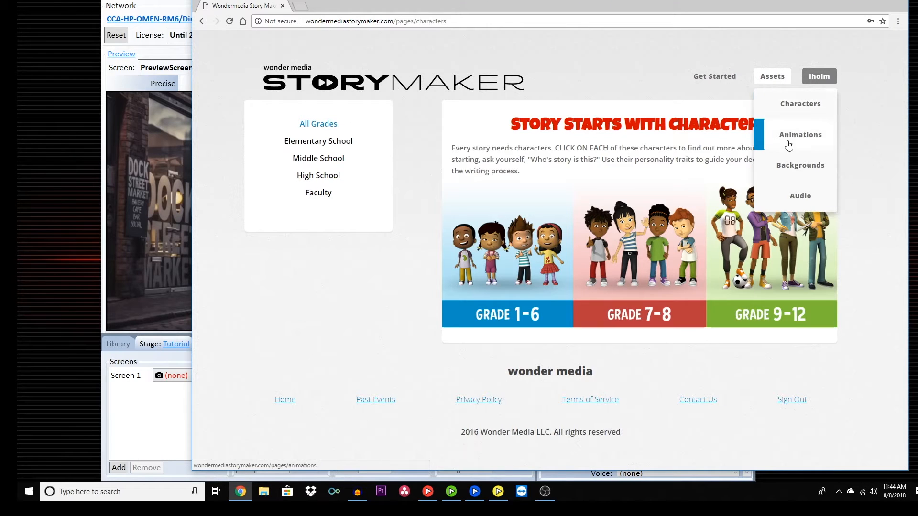
click(800, 165)
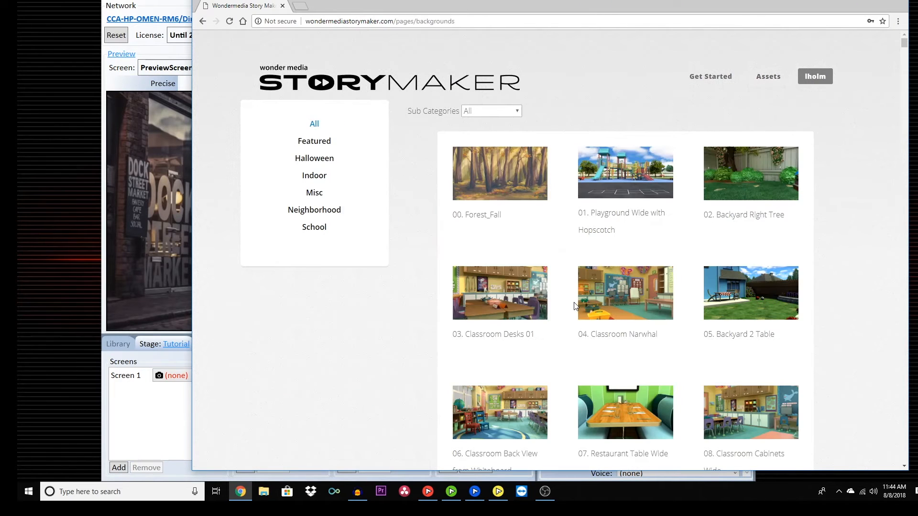
scroll(down, 3)
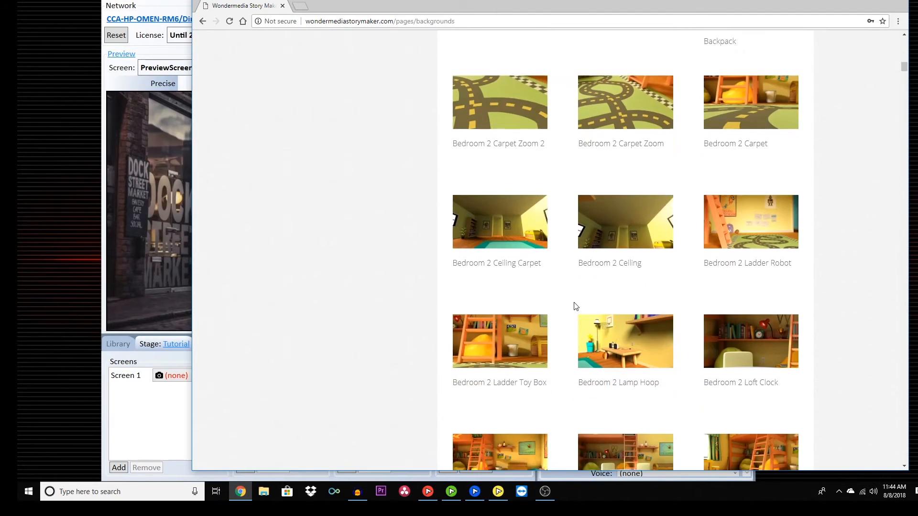
scroll(down, 3)
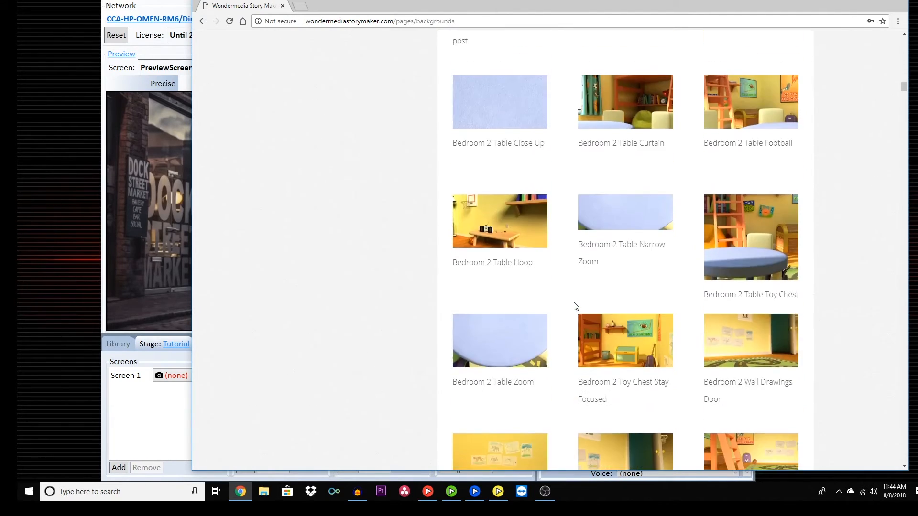
scroll(down, 3)
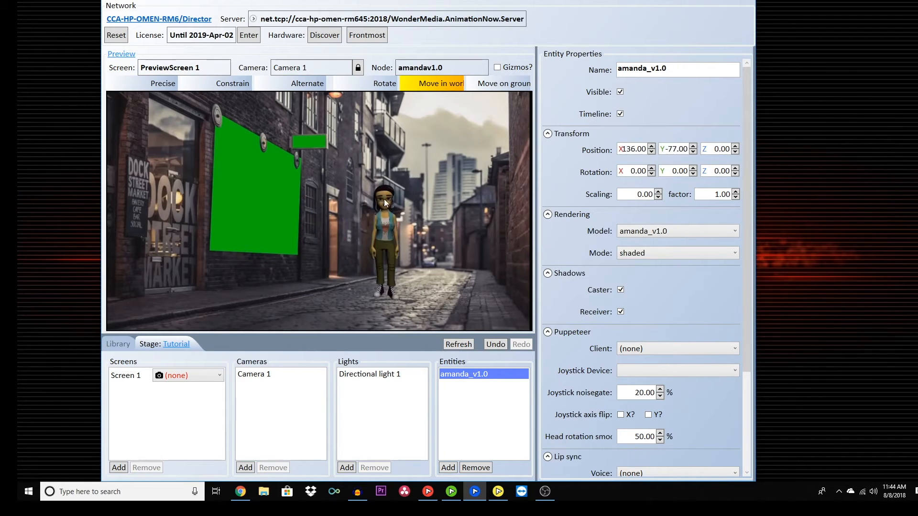
Reposition amanda_v1.0 in the alley; set her client, joystick device, voice client and OUT:Speakers.
click(384, 83)
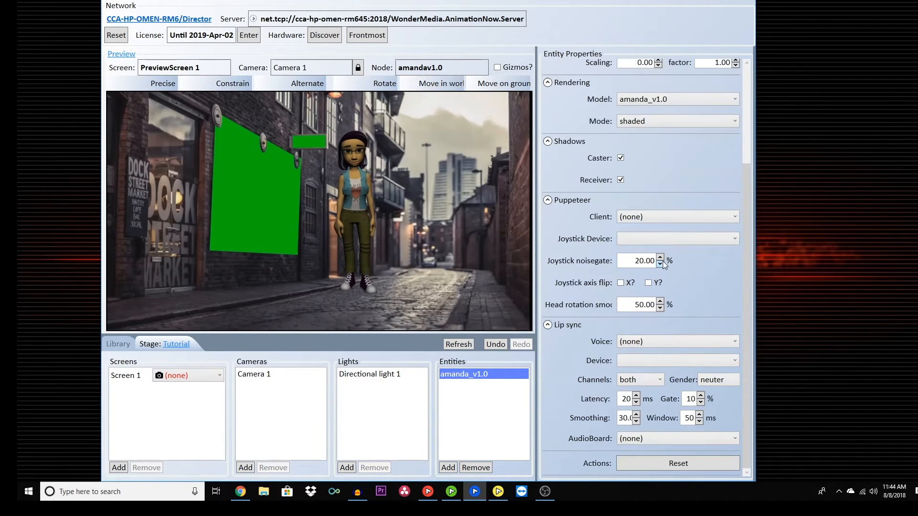
click(676, 216)
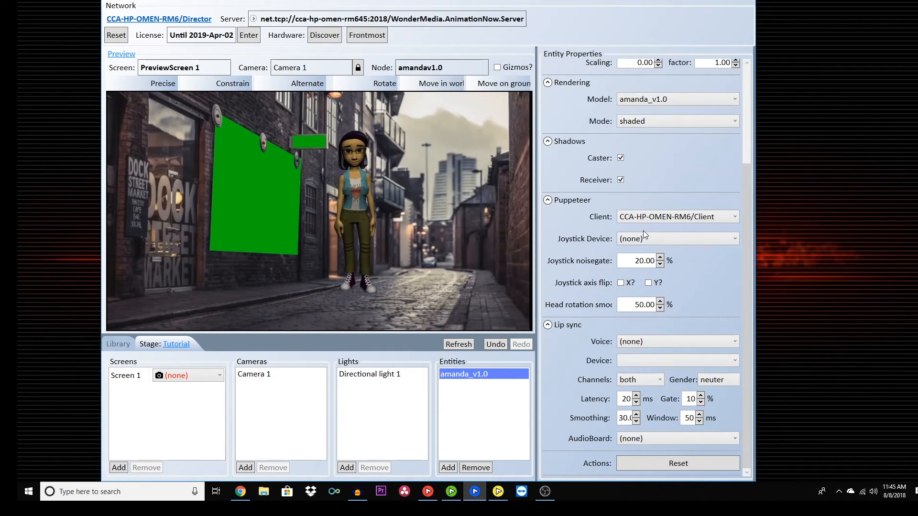
click(676, 239)
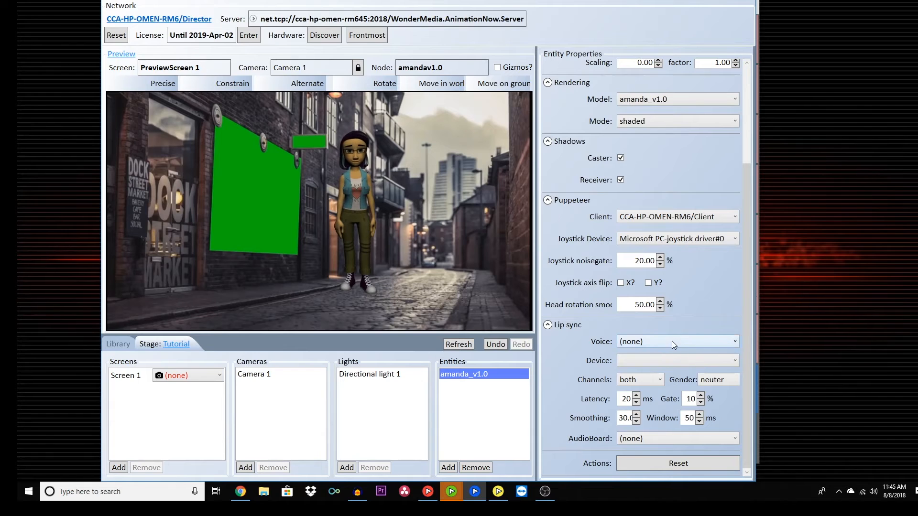
click(677, 341)
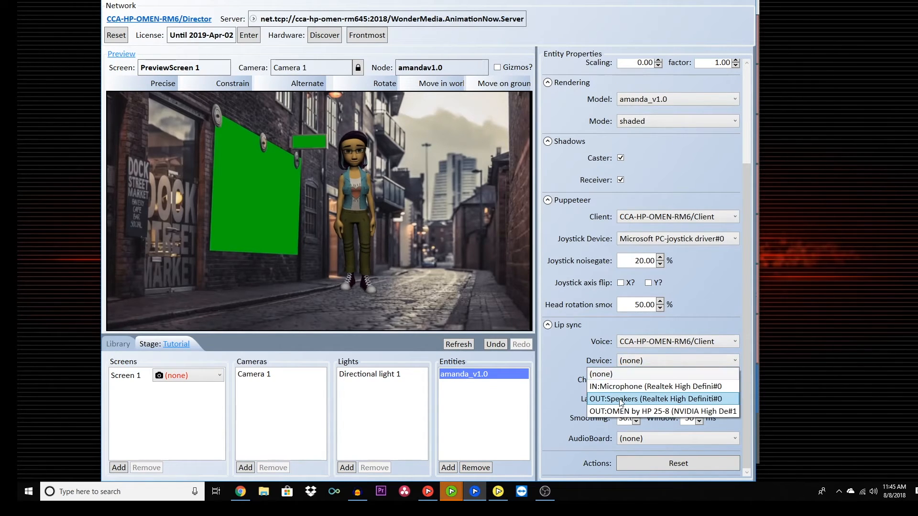
click(655, 399)
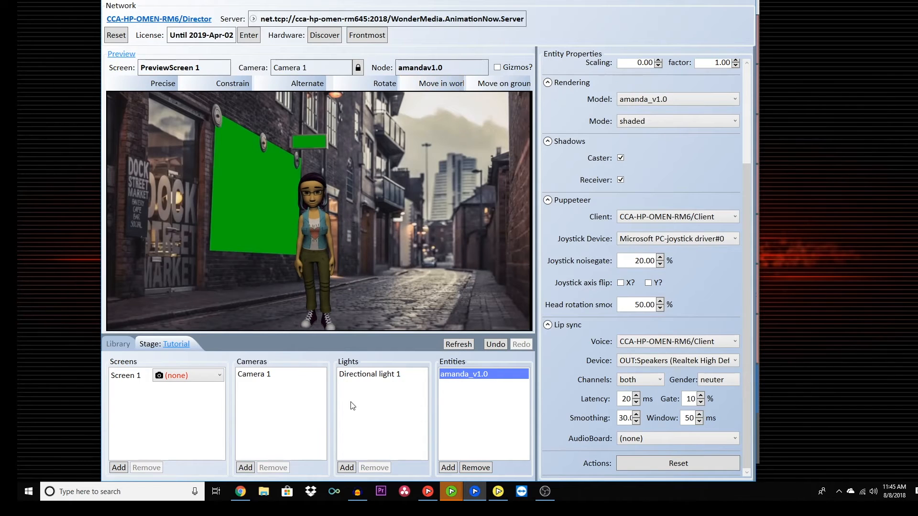
Tint Directional light 1 pink, add extra point lights, then remove lights leaving Point light 1.
click(369, 374)
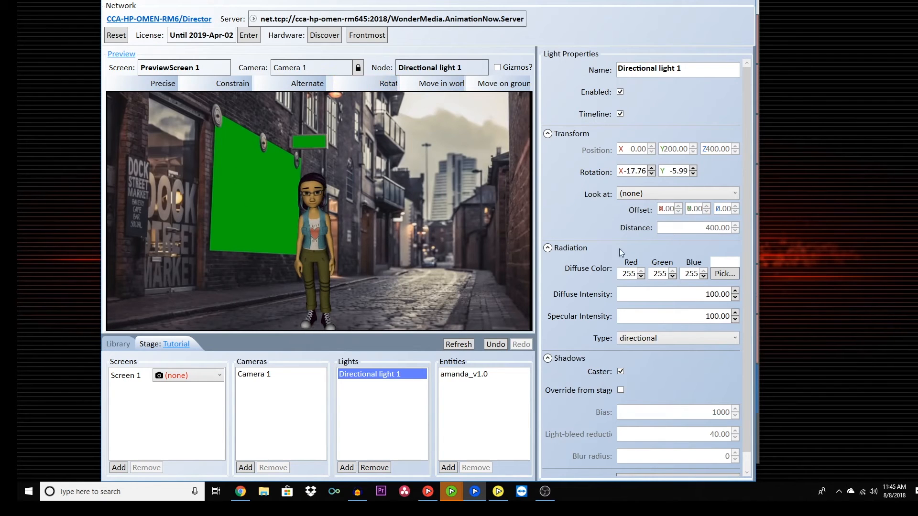
click(725, 273)
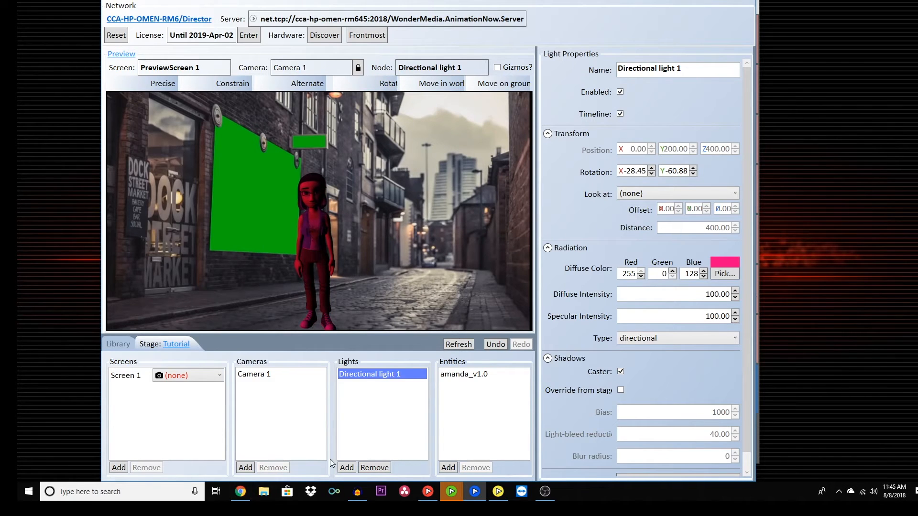
click(346, 467)
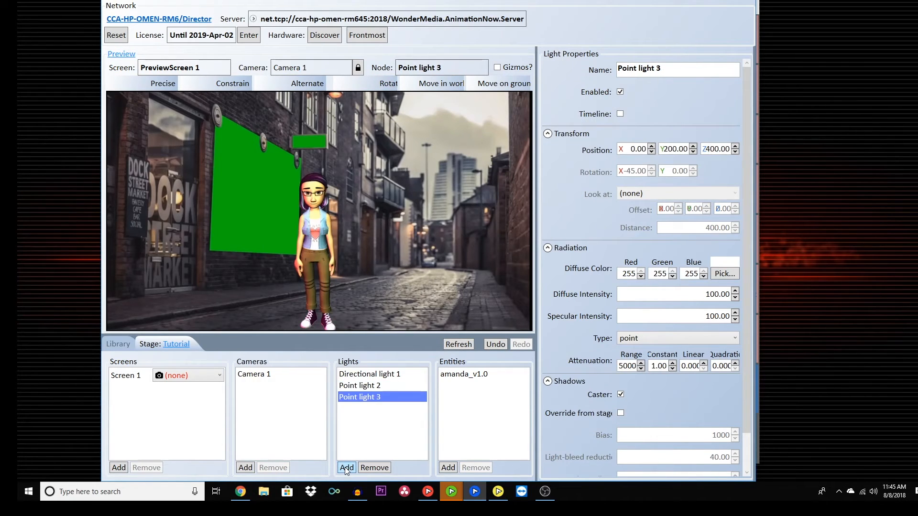
click(346, 467)
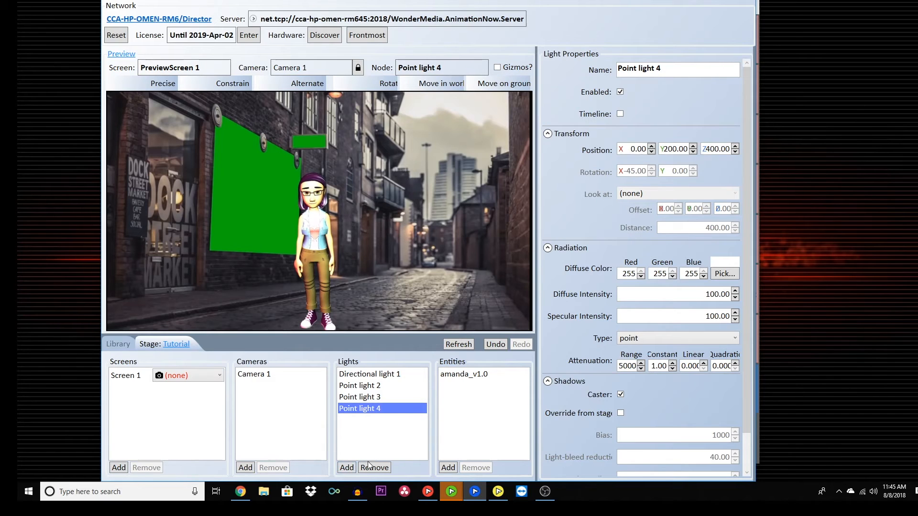
click(370, 374)
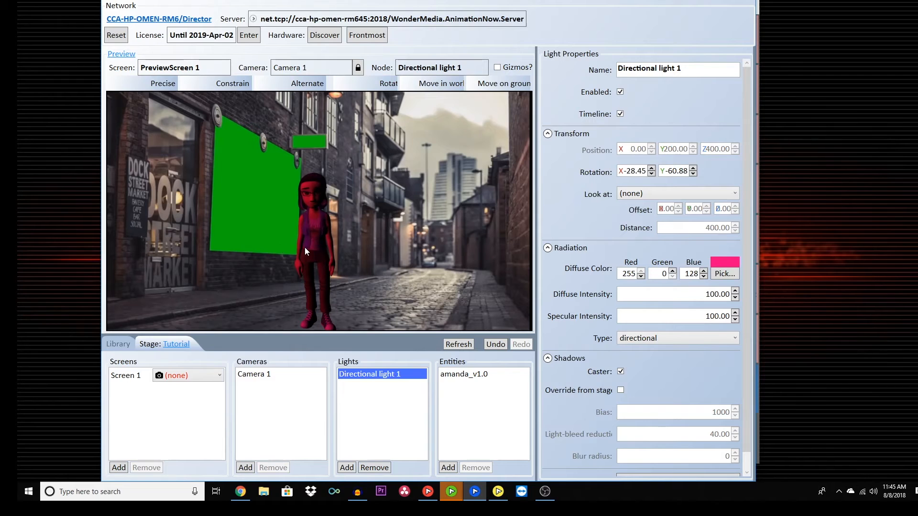
click(374, 467)
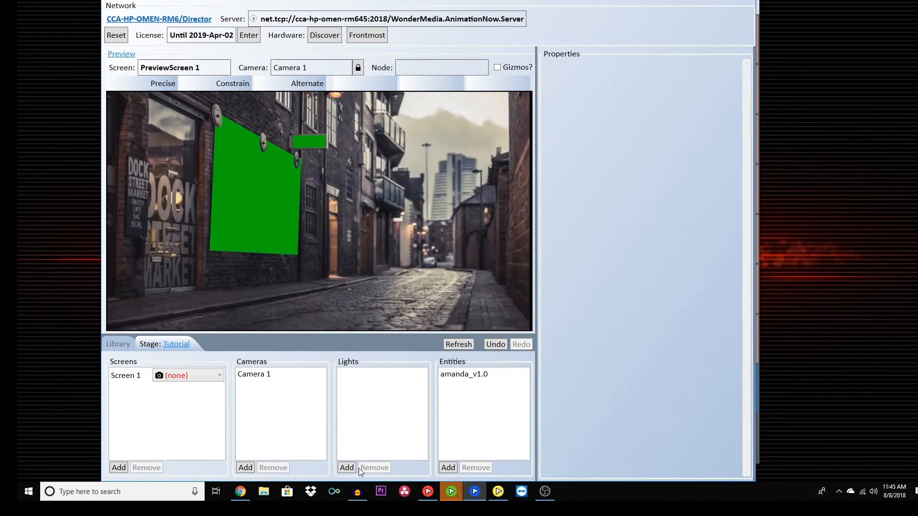
click(346, 467)
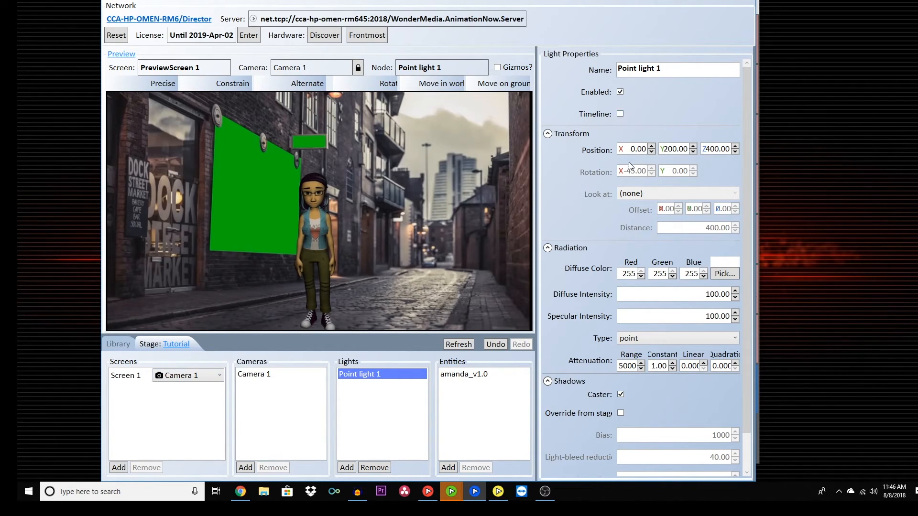
Move Point light 1 to position X 90, Y 267.
click(496, 67)
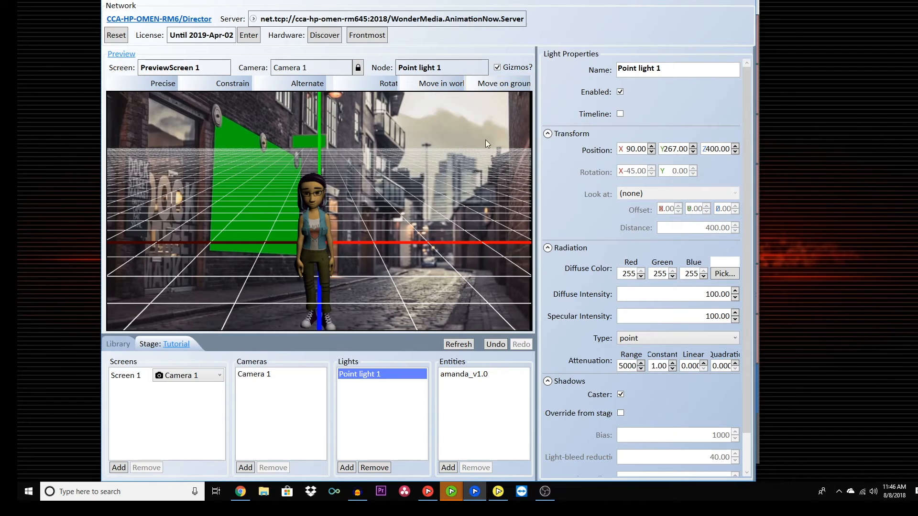
click(496, 67)
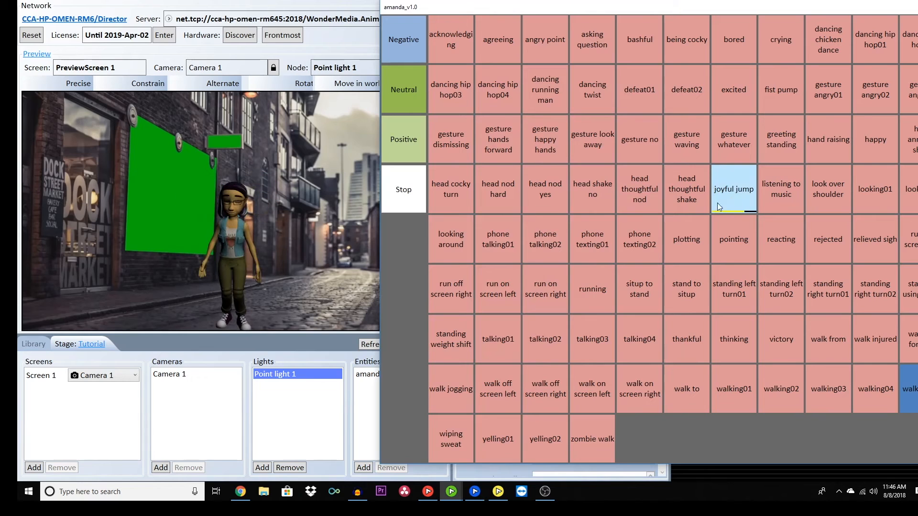
Play amanda's phone talking01 animation several times, then bring up the Timeline.
click(498, 239)
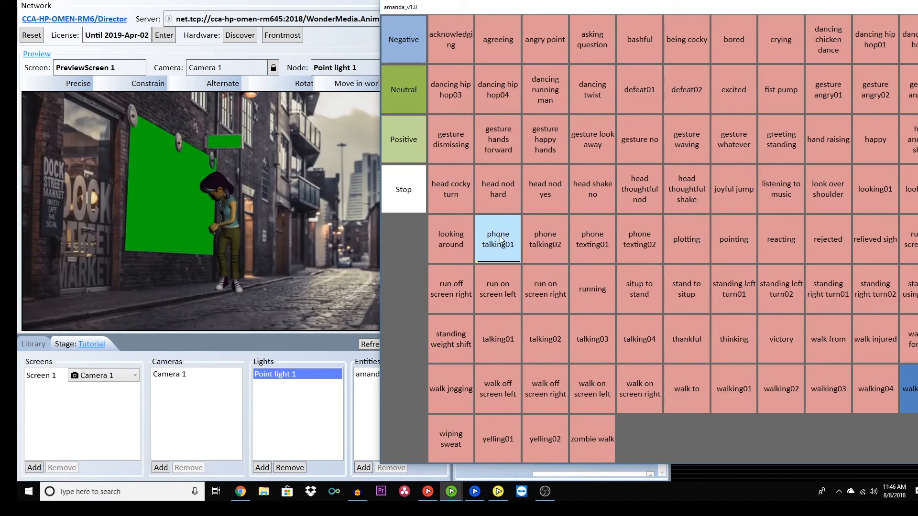
click(497, 240)
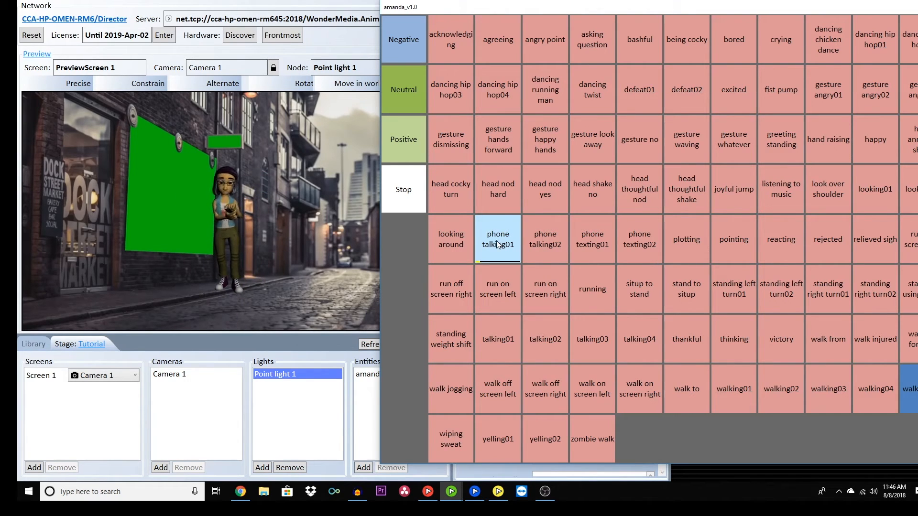
click(498, 239)
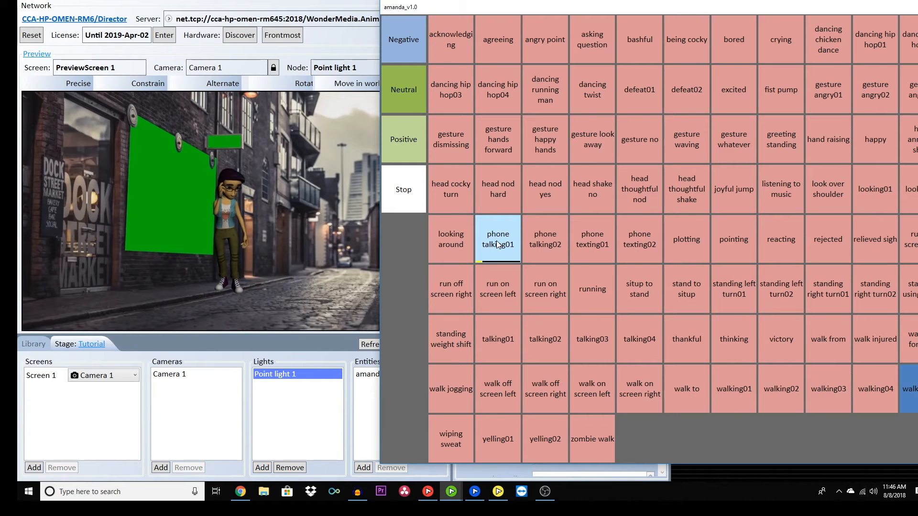
click(276, 373)
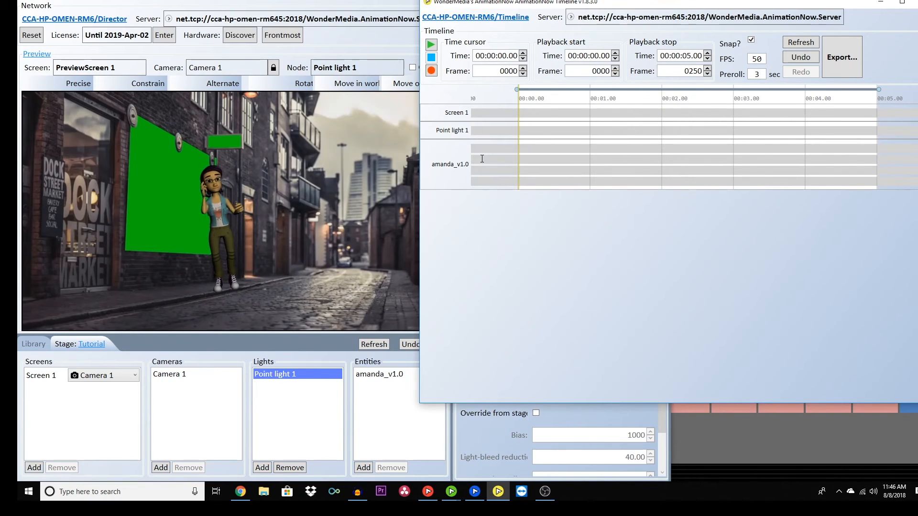
Start a WAV speech import for amanda from the StoryMaker tutorial folder, aborting script.wav.
right_click(482, 164)
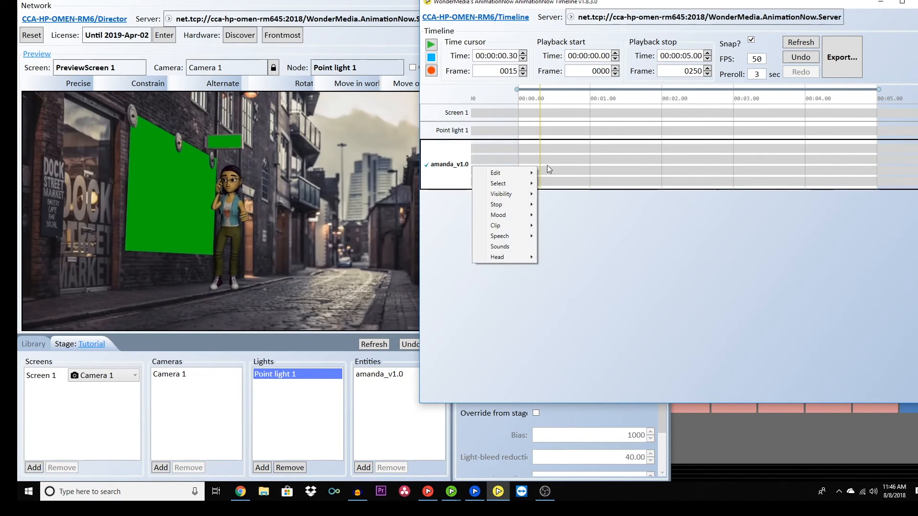
mouse_move(499, 236)
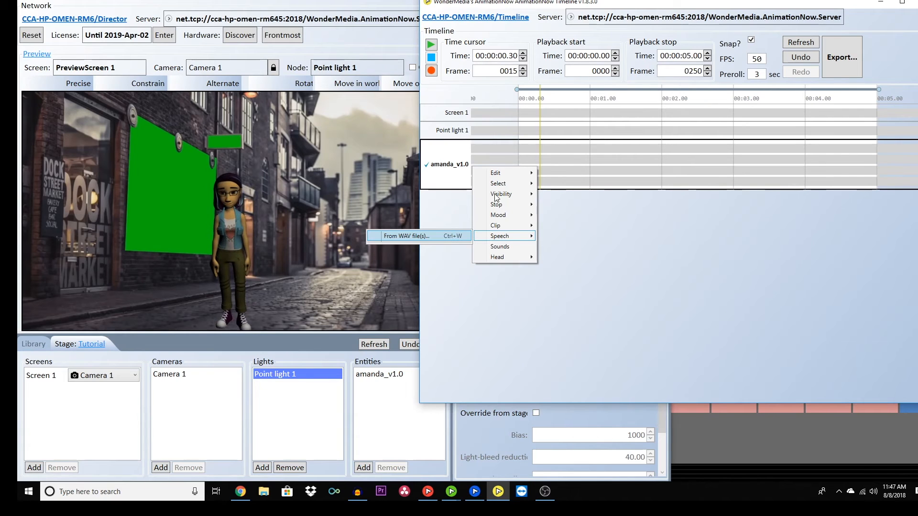
click(407, 235)
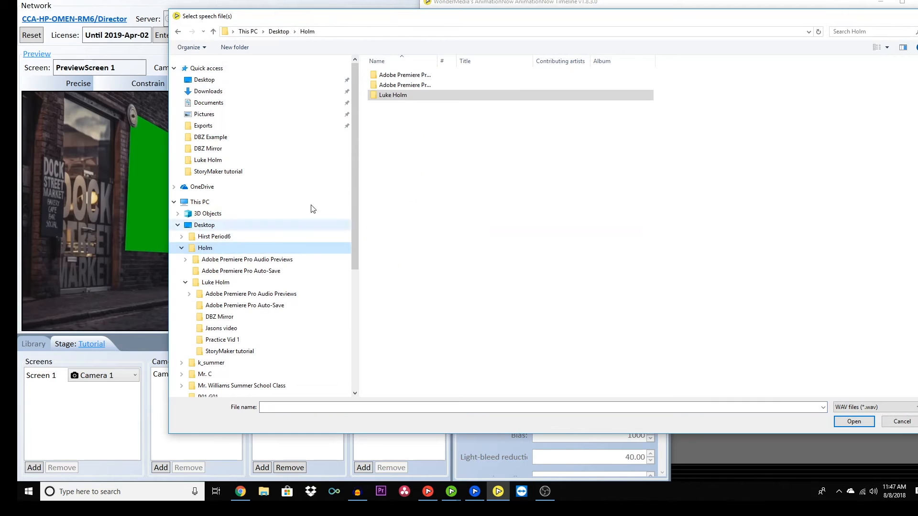
double_click(392, 95)
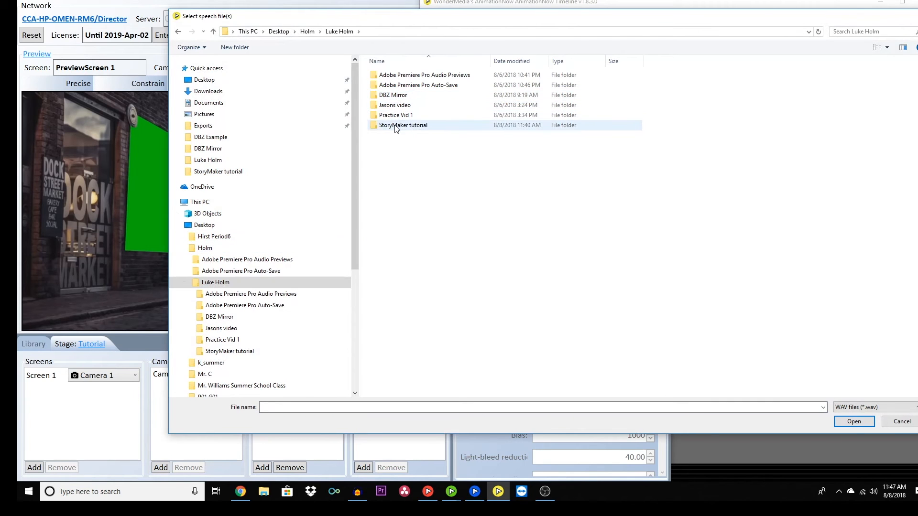
click(853, 421)
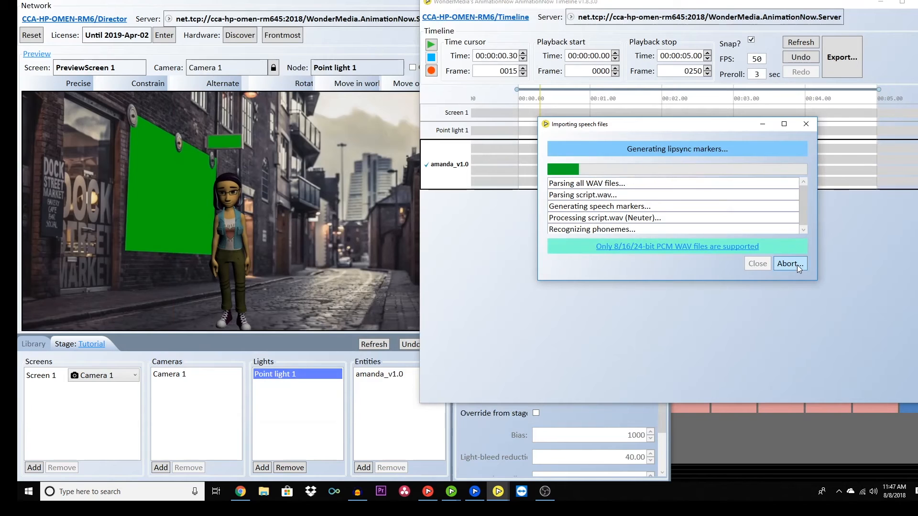
click(789, 264)
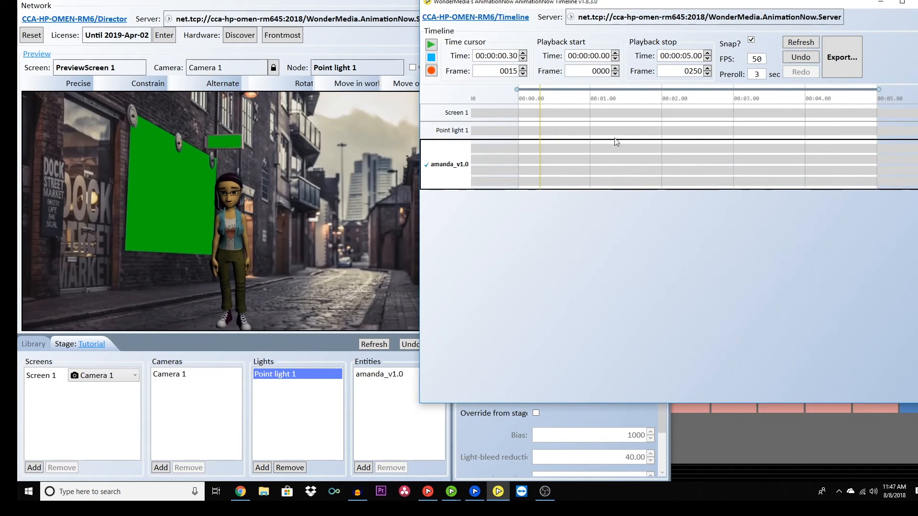
Import the 'Hey look, Im an animation' WAV onto amanda's track and close the report.
right_click(448, 164)
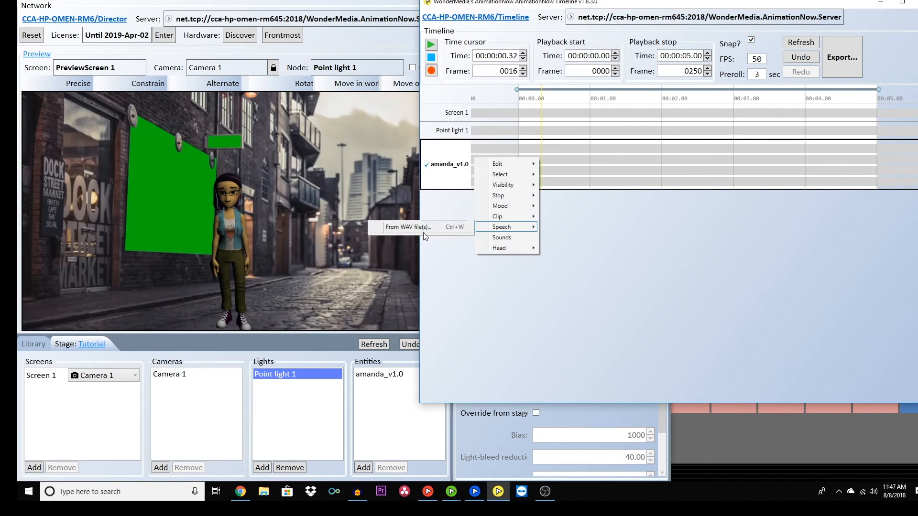
click(408, 227)
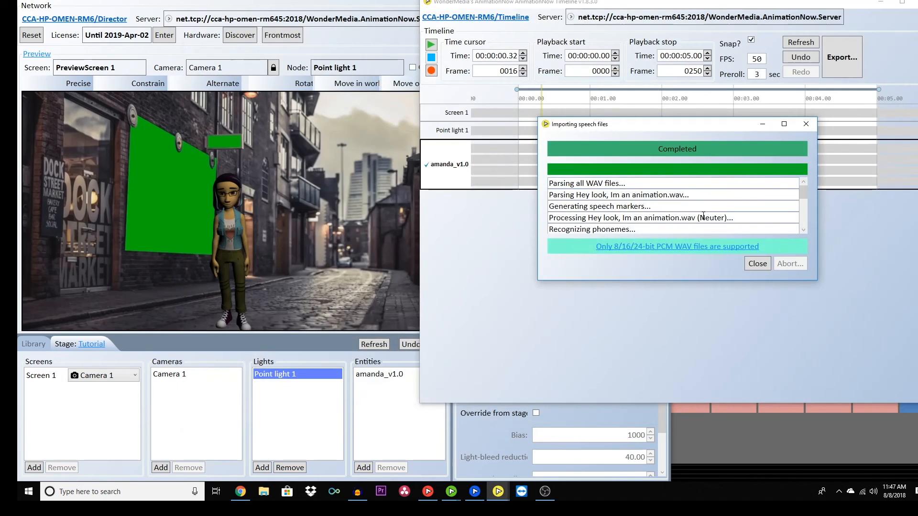
click(757, 264)
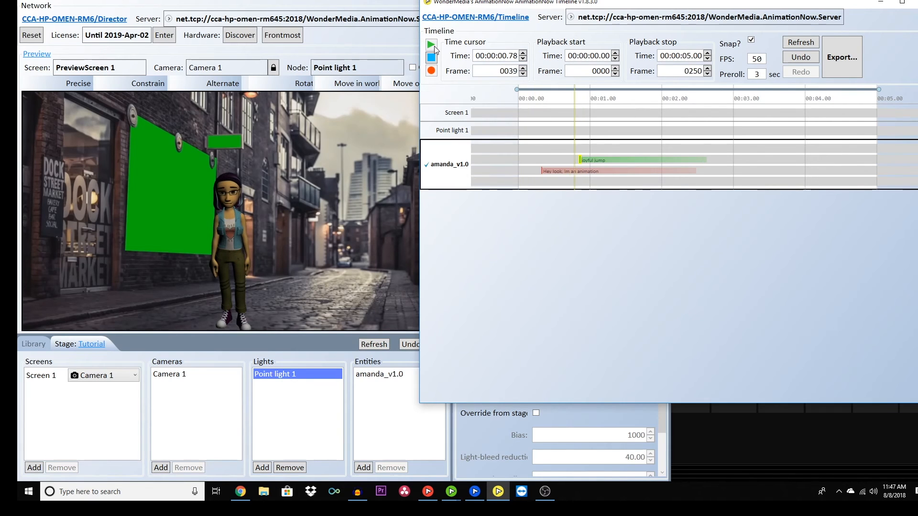
Trim playback to frames 4–136, put Camera 1 on Screen 1, and open Export settings.
click(432, 44)
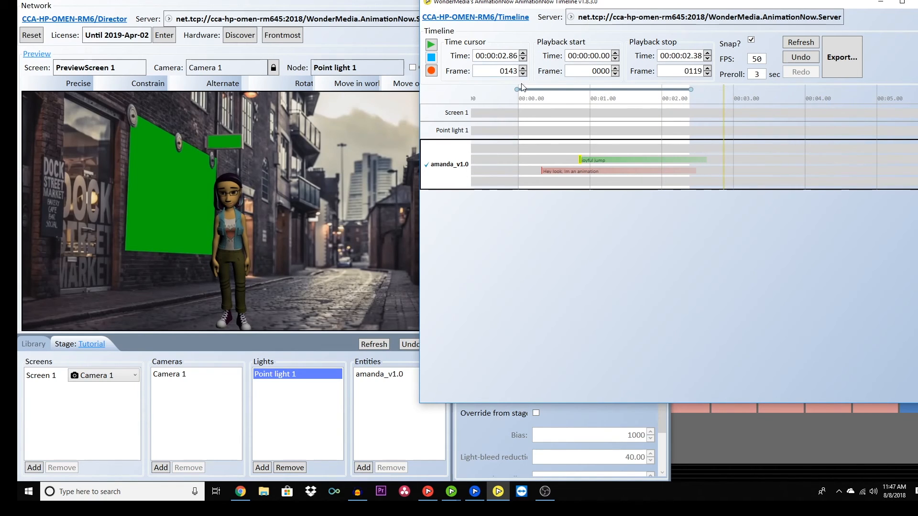
drag(515, 89, 569, 89)
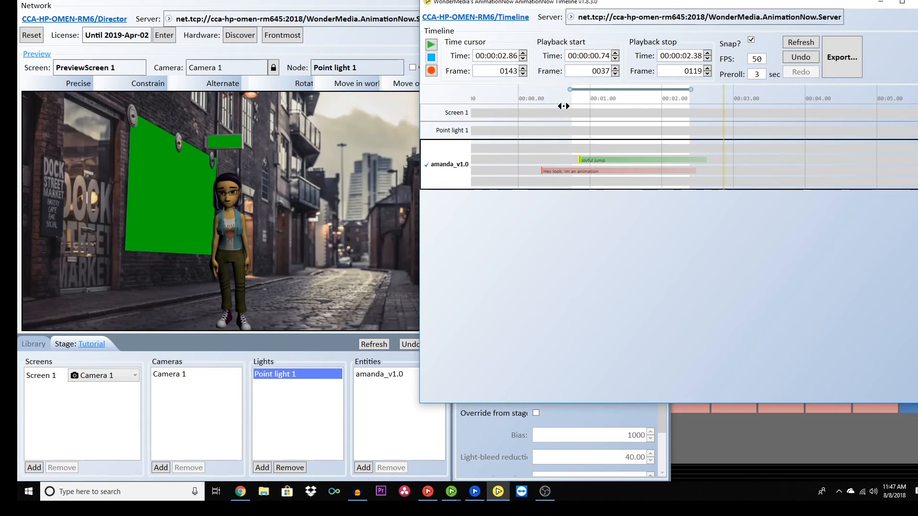
click(431, 58)
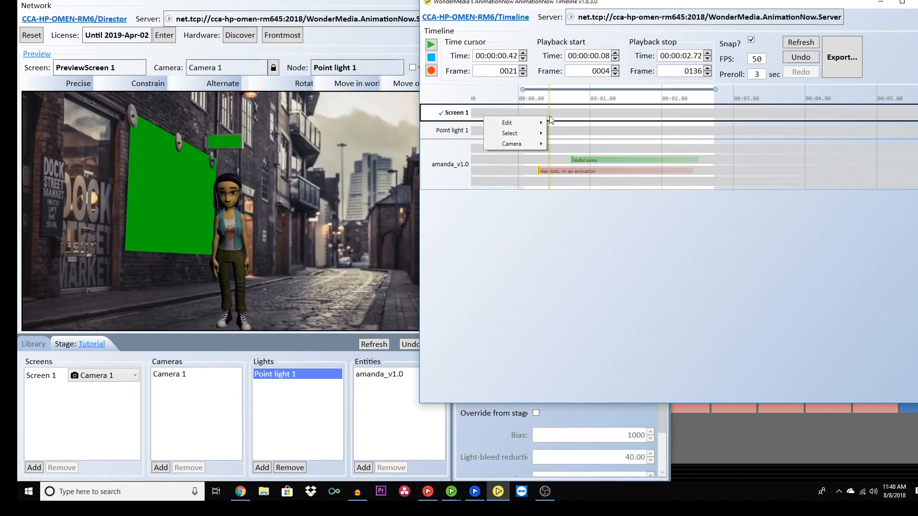
mouse_move(511, 143)
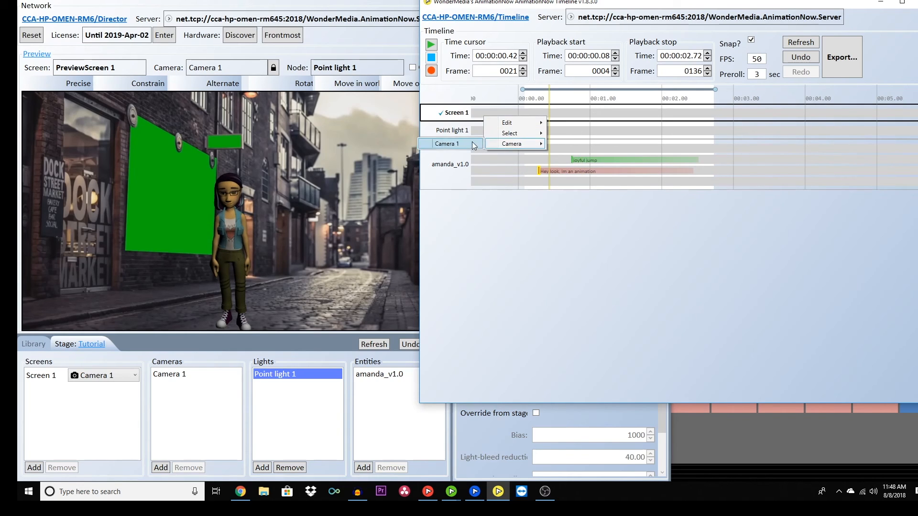
click(511, 144)
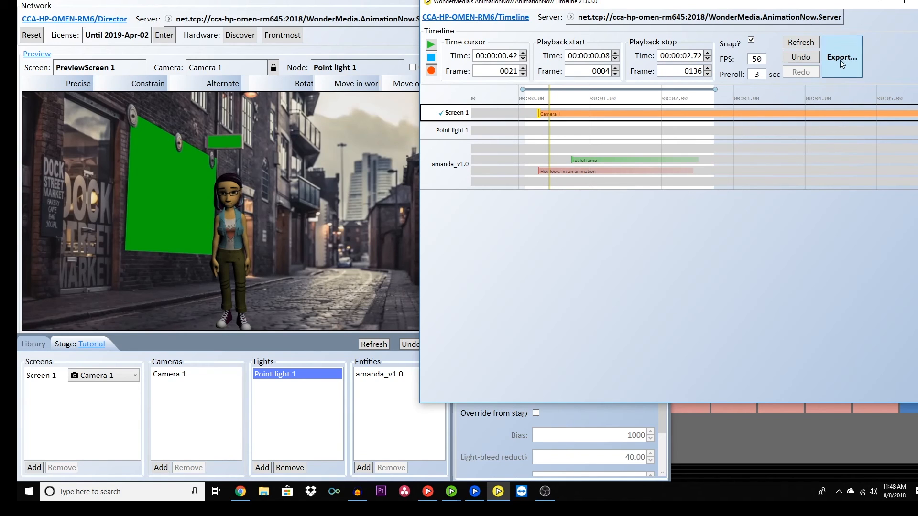
click(842, 57)
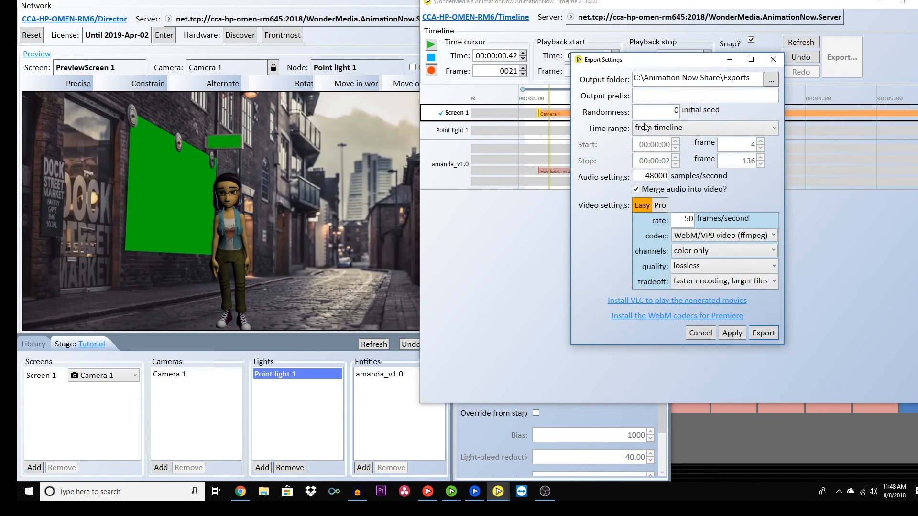
Keep time range 'from timeline' and set the codec to MP4/H264 video (NVENC gen1).
click(704, 127)
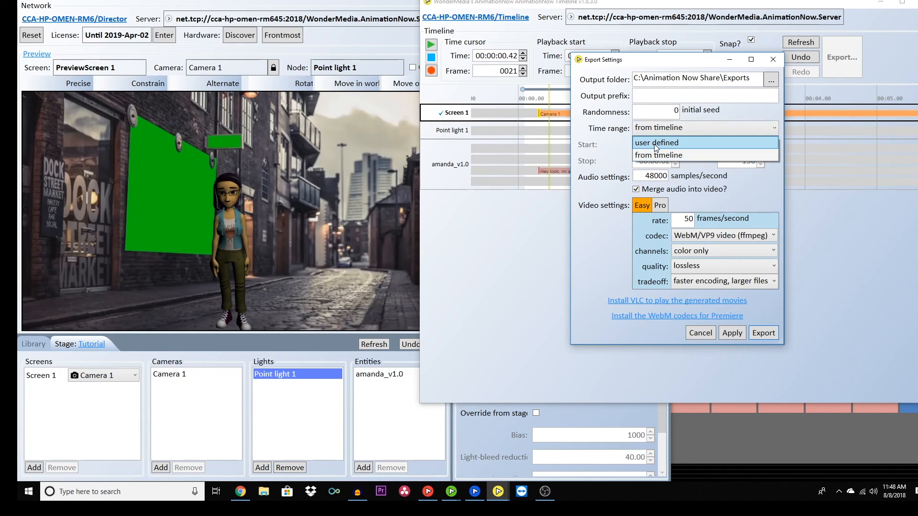
click(658, 155)
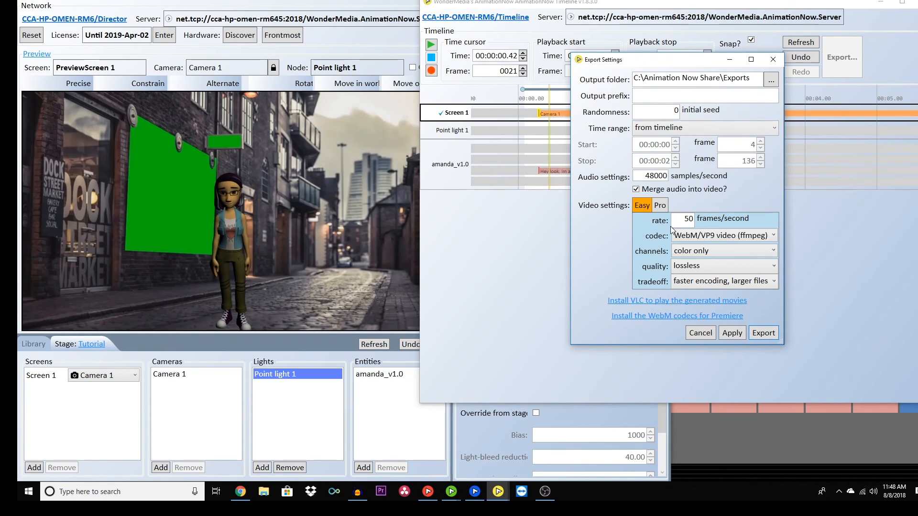
click(723, 234)
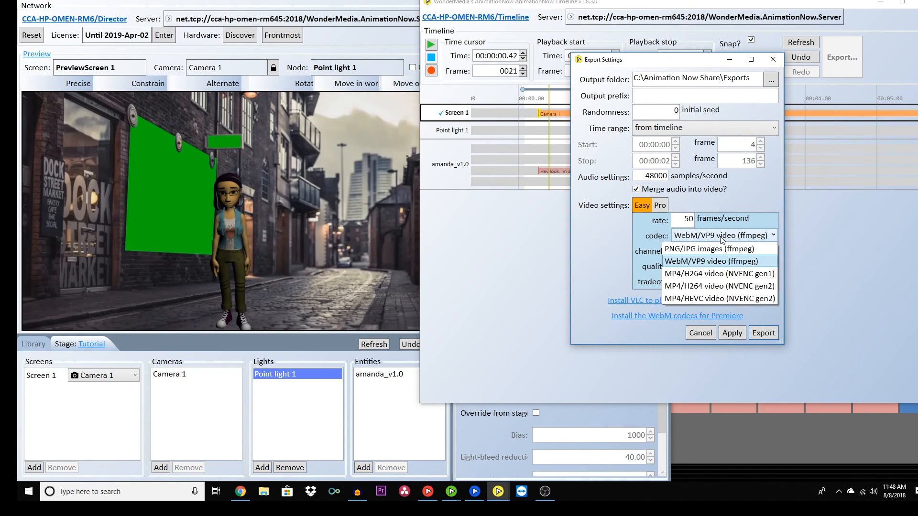
click(719, 274)
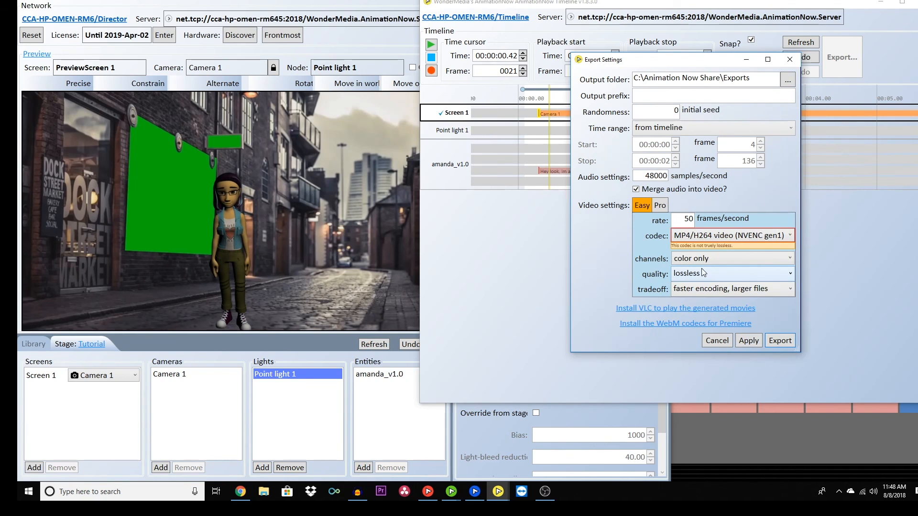
mouse_move(738, 281)
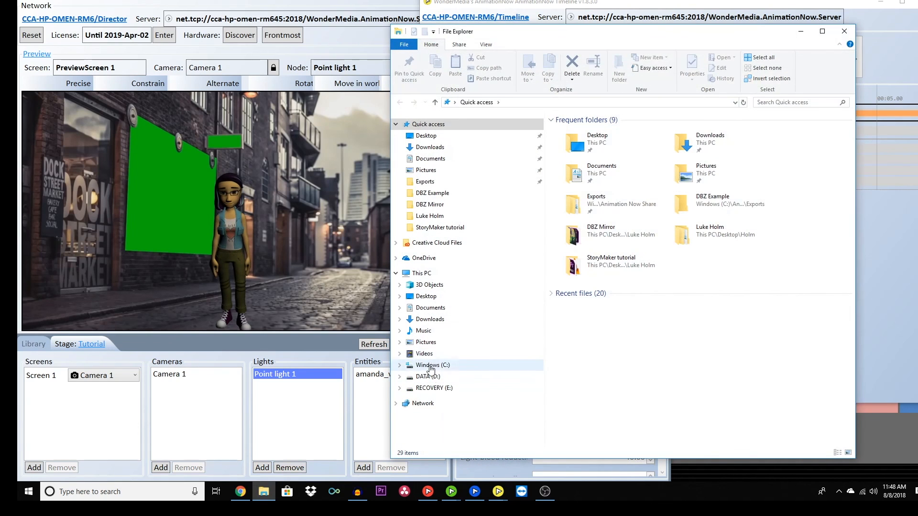
Browse Windows (C:) to the Animation Now Share Exports folder, then close File Explorer.
click(433, 365)
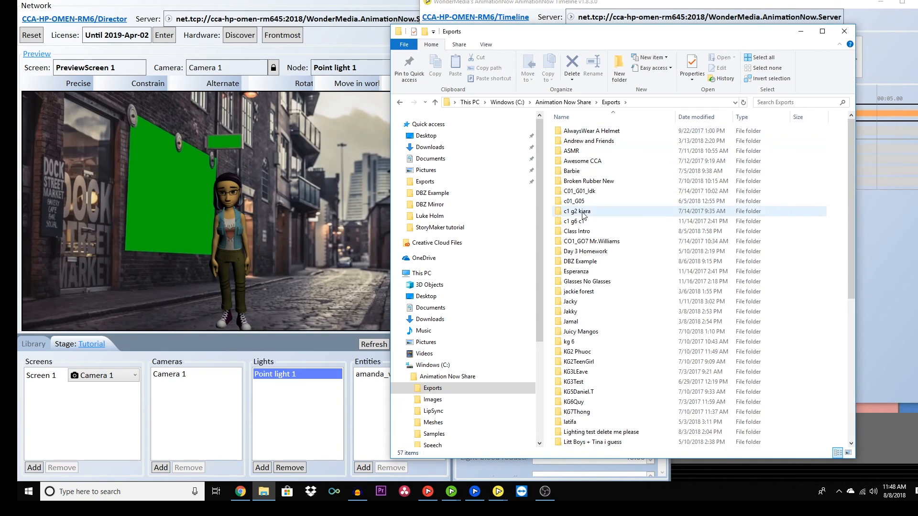
scroll(down, 3)
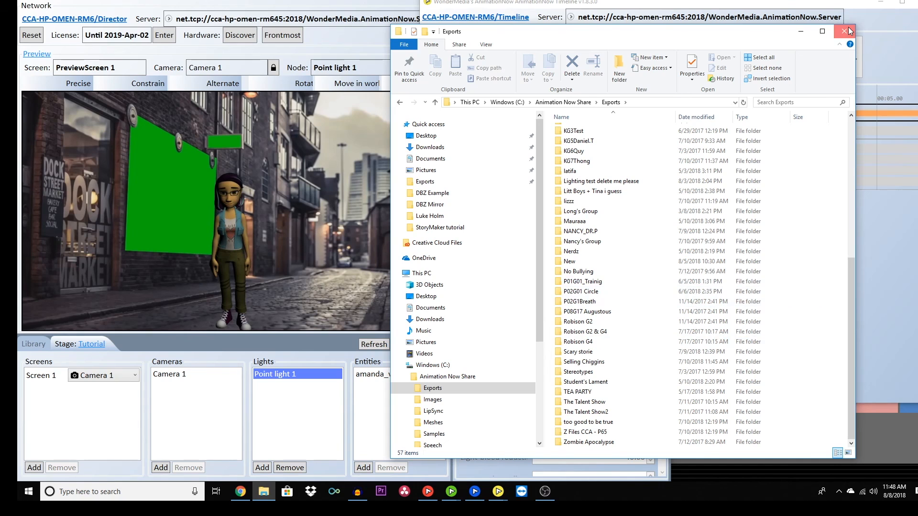
click(847, 31)
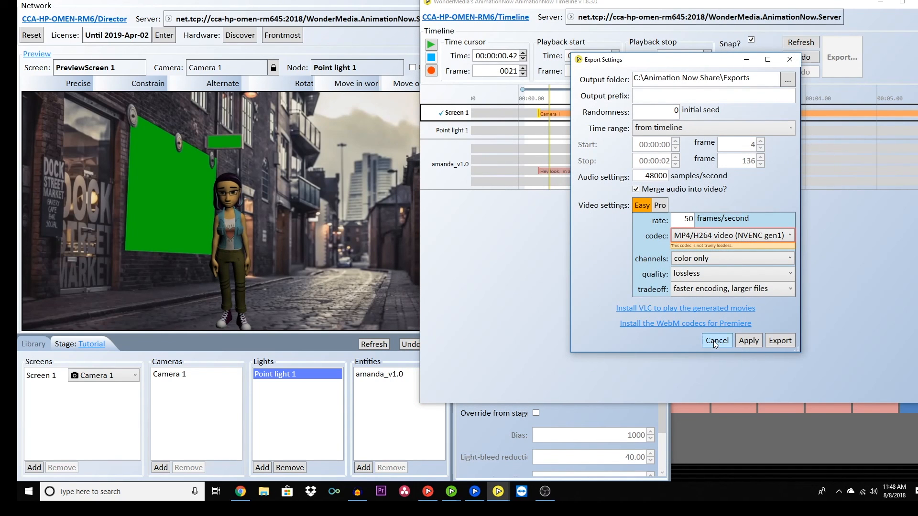
Start the movie export, then abort it partway and confirm with Yes.
click(780, 340)
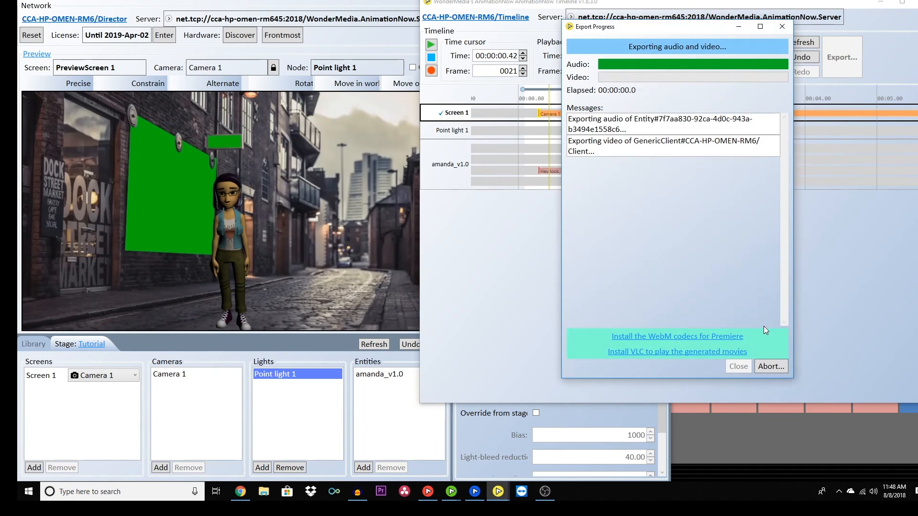
click(771, 366)
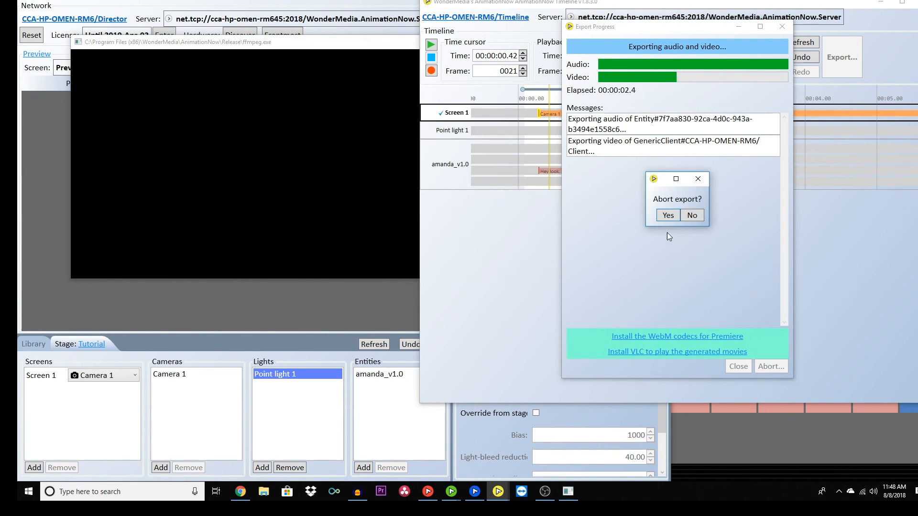
click(667, 215)
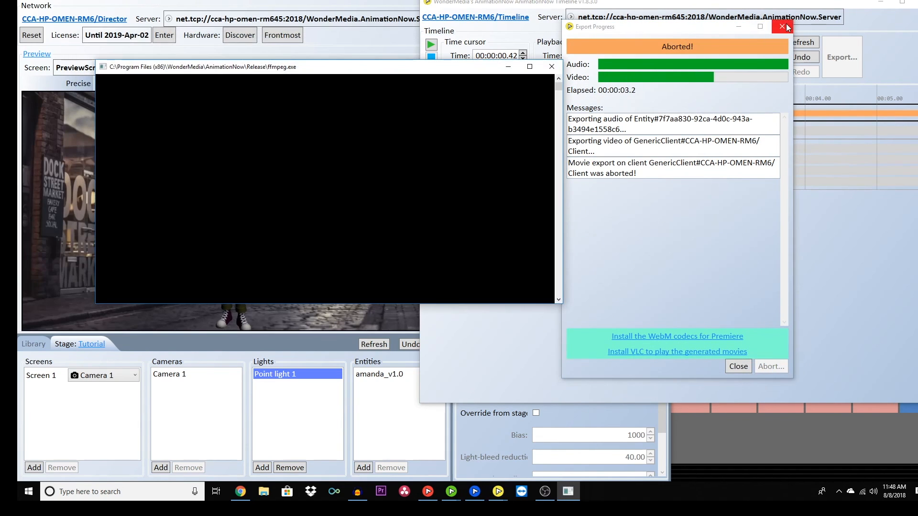